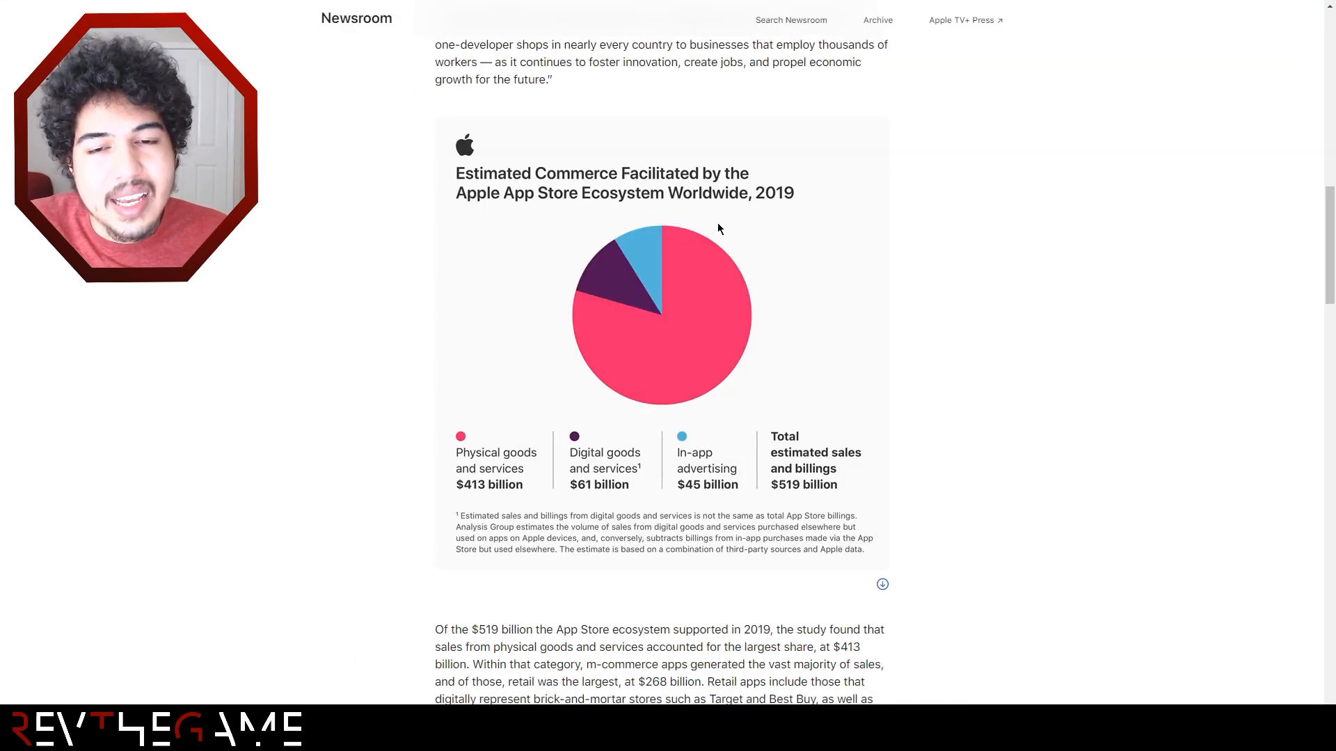
mouse_move(1024, 227)
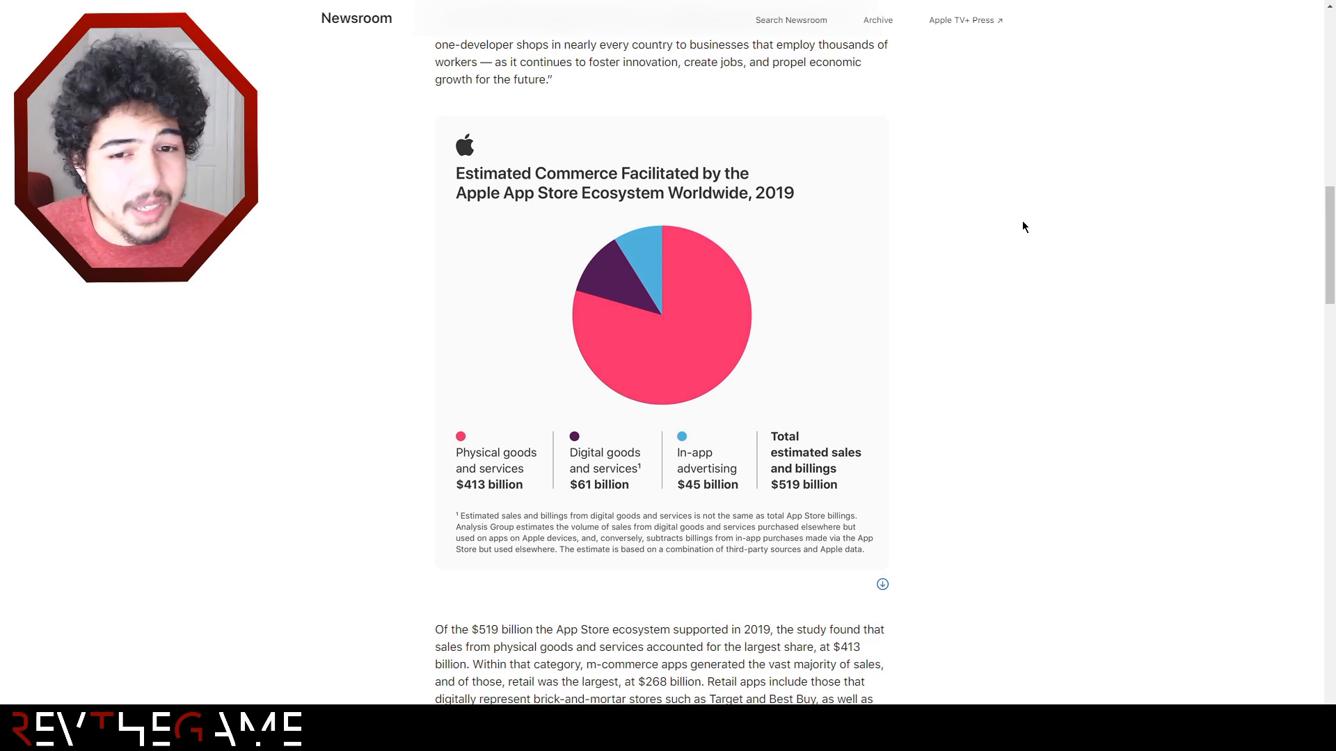
mouse_move(987, 207)
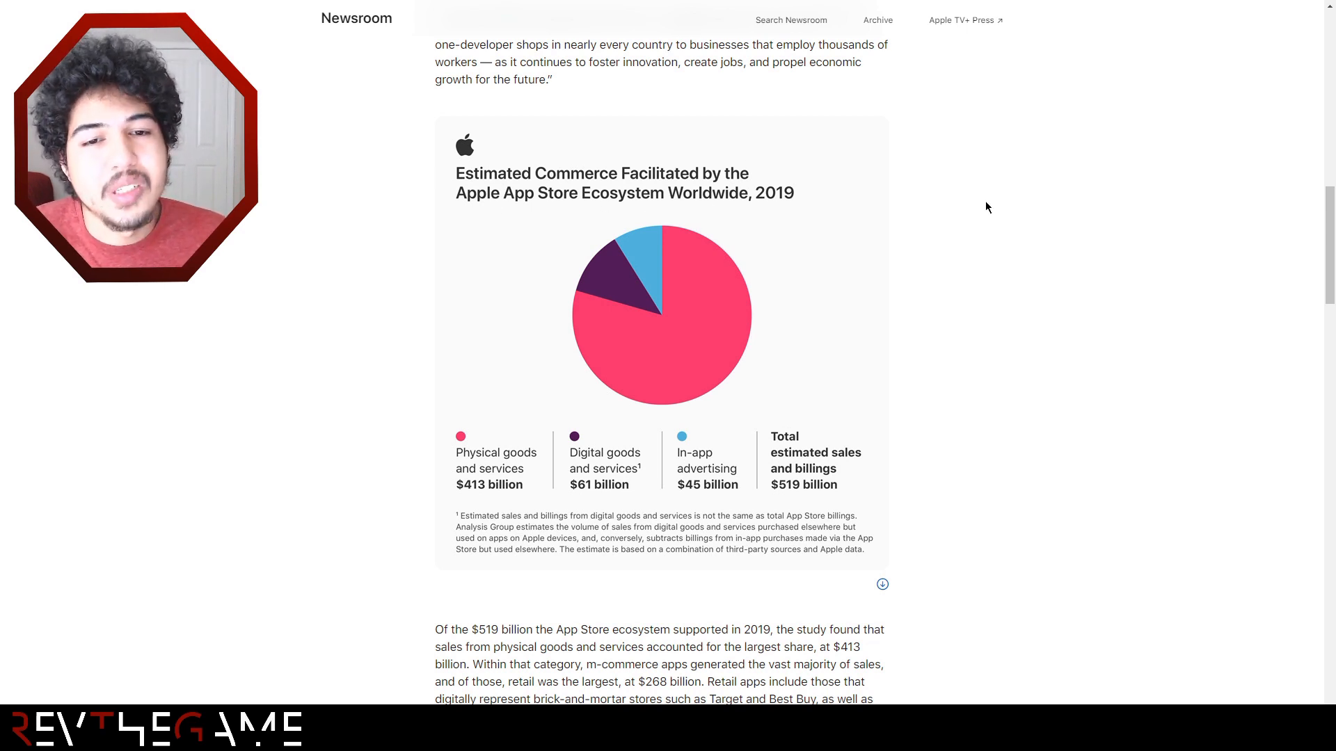
mouse_move(1001, 225)
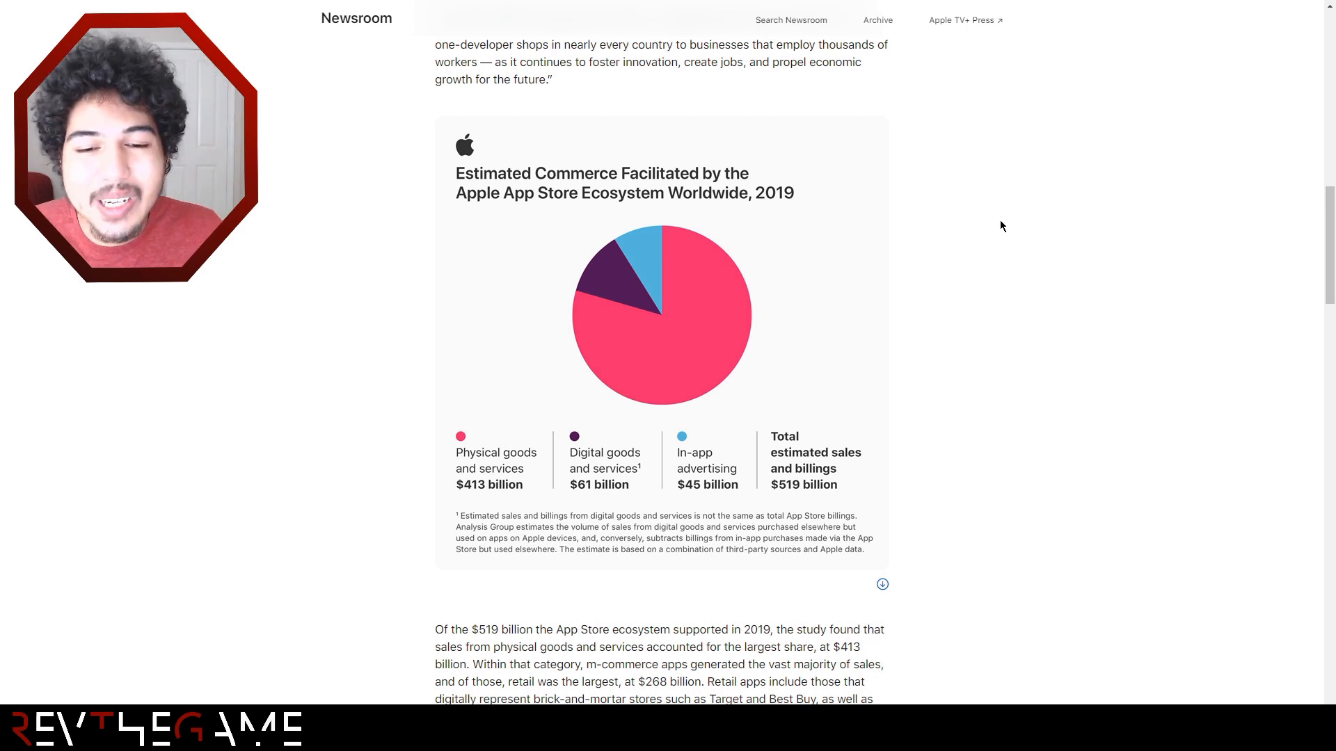
mouse_move(643, 265)
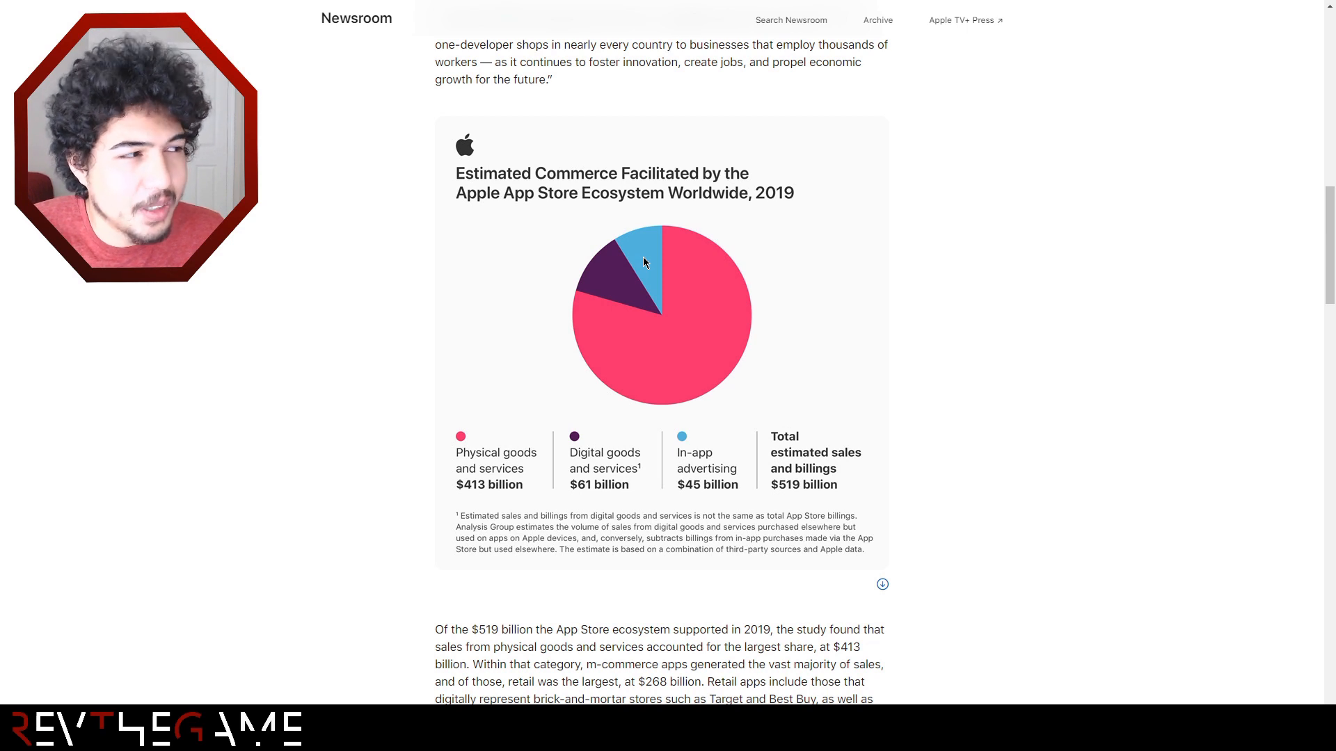
mouse_move(648, 270)
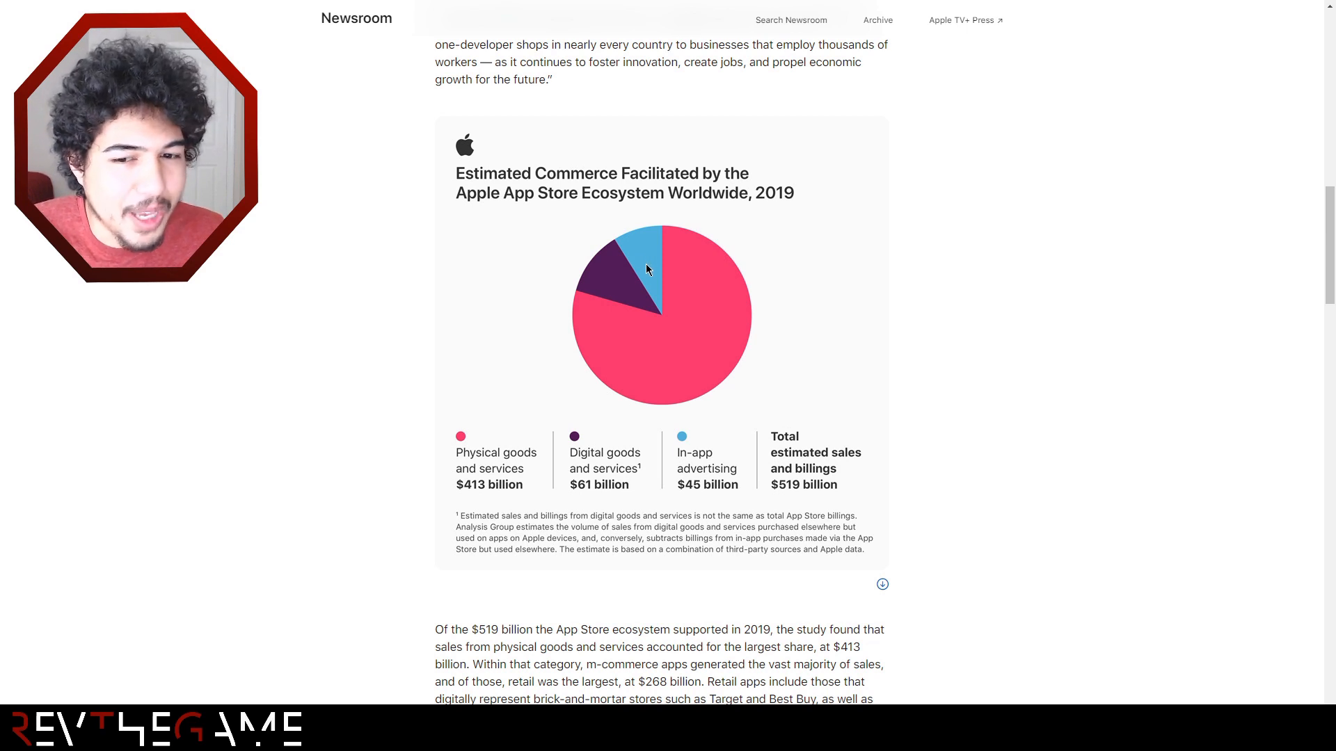
mouse_move(878, 372)
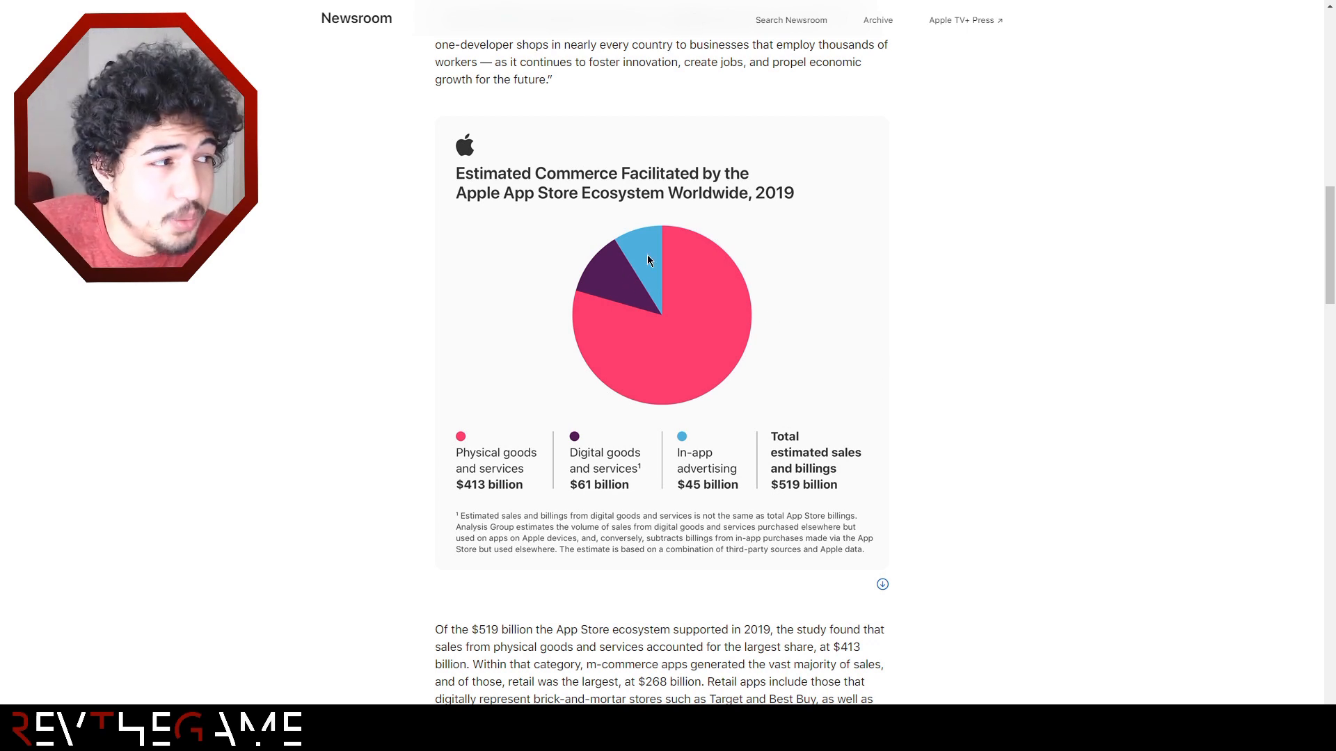
mouse_move(720, 318)
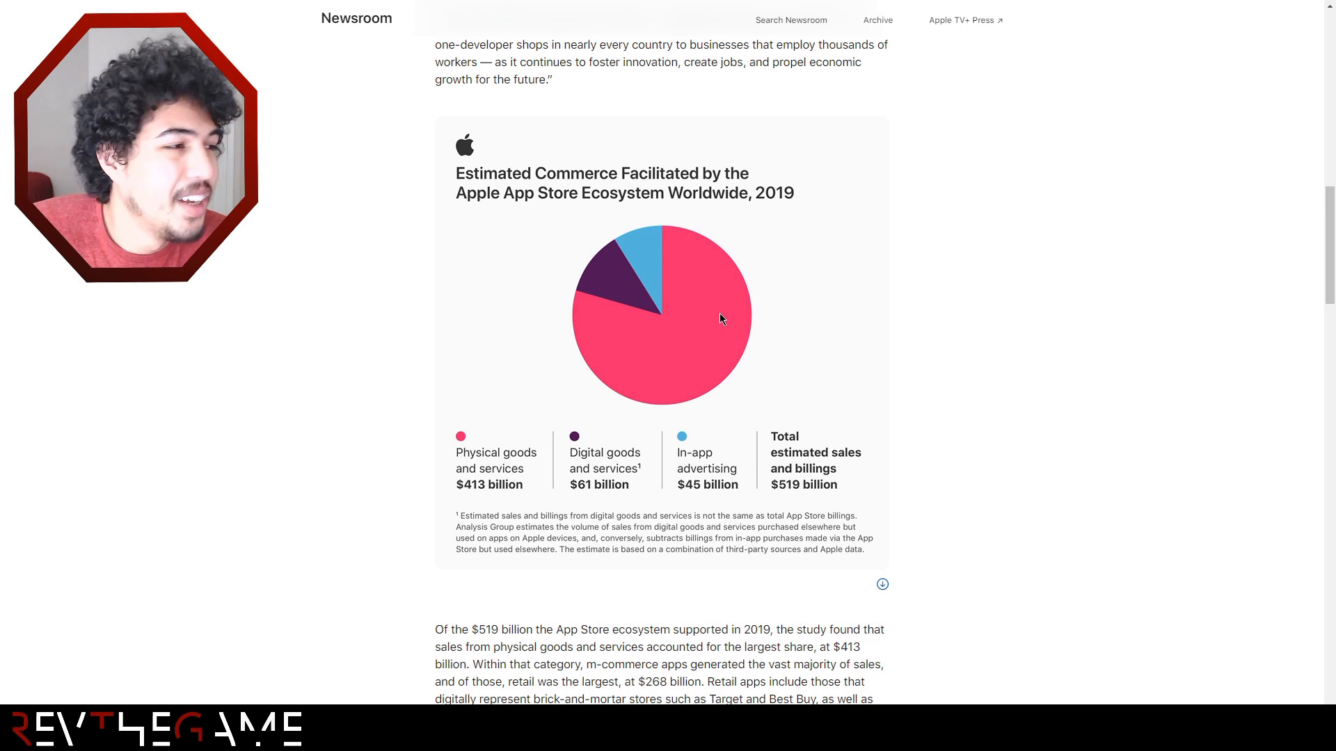
mouse_move(617, 285)
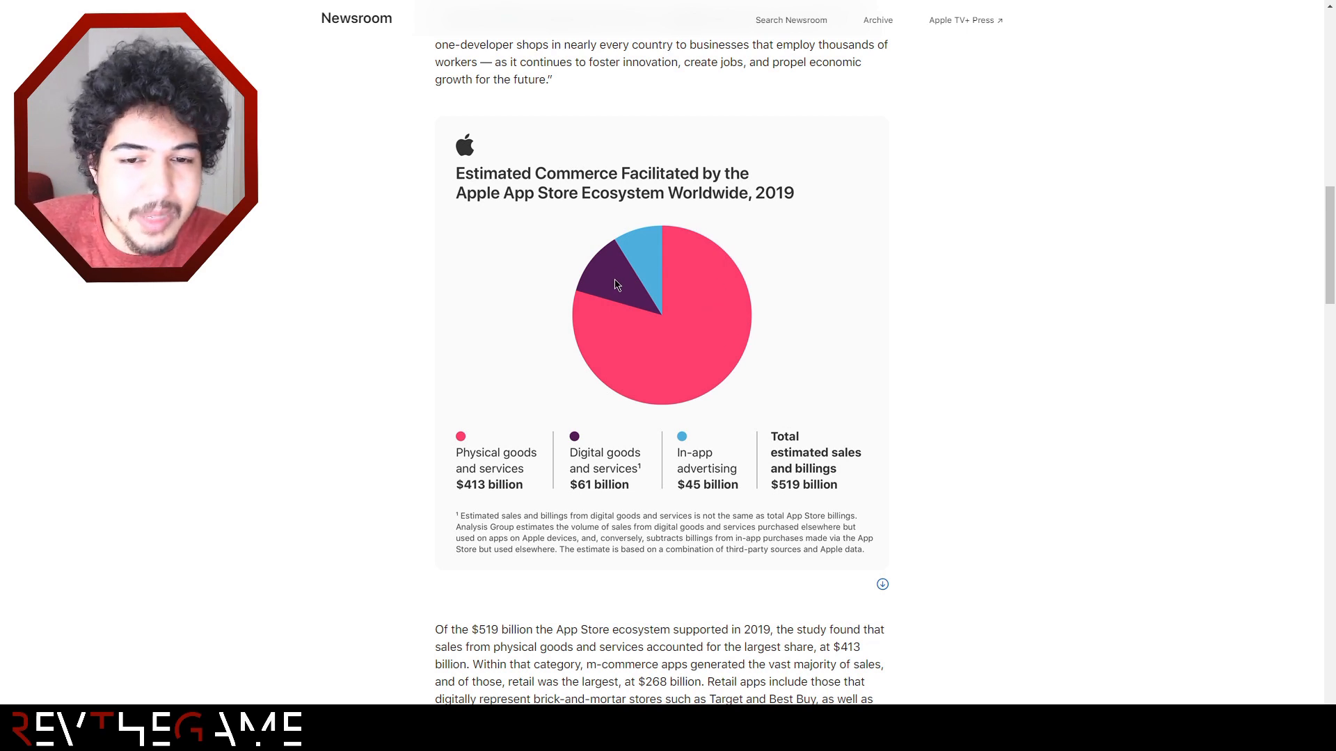
mouse_move(697, 324)
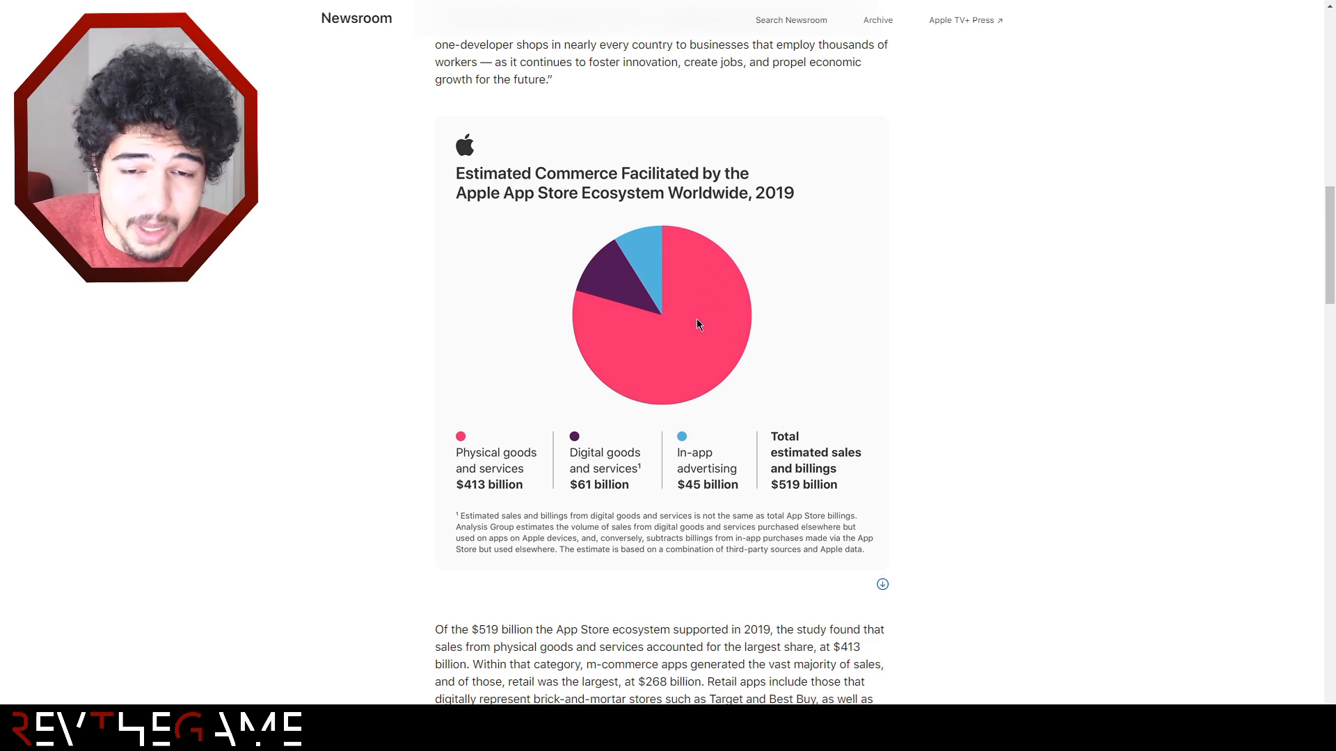
mouse_move(596, 251)
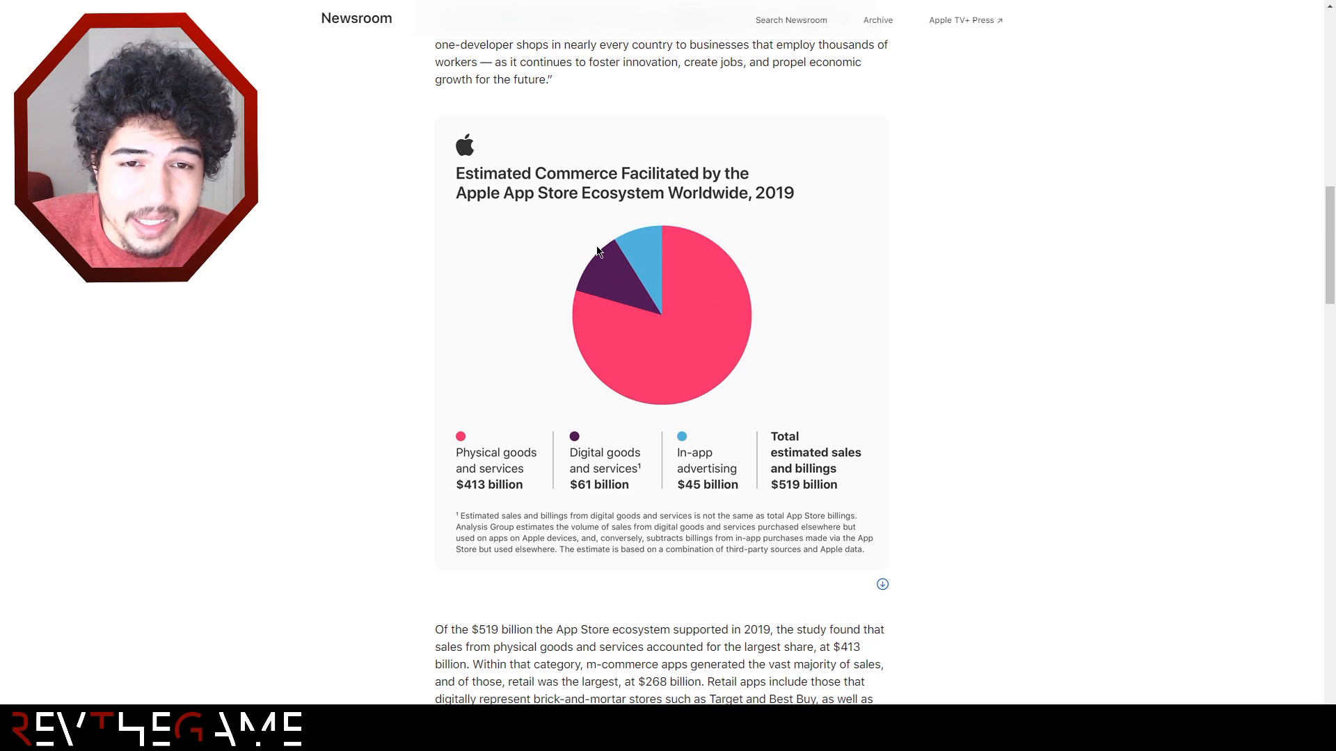
mouse_move(601, 270)
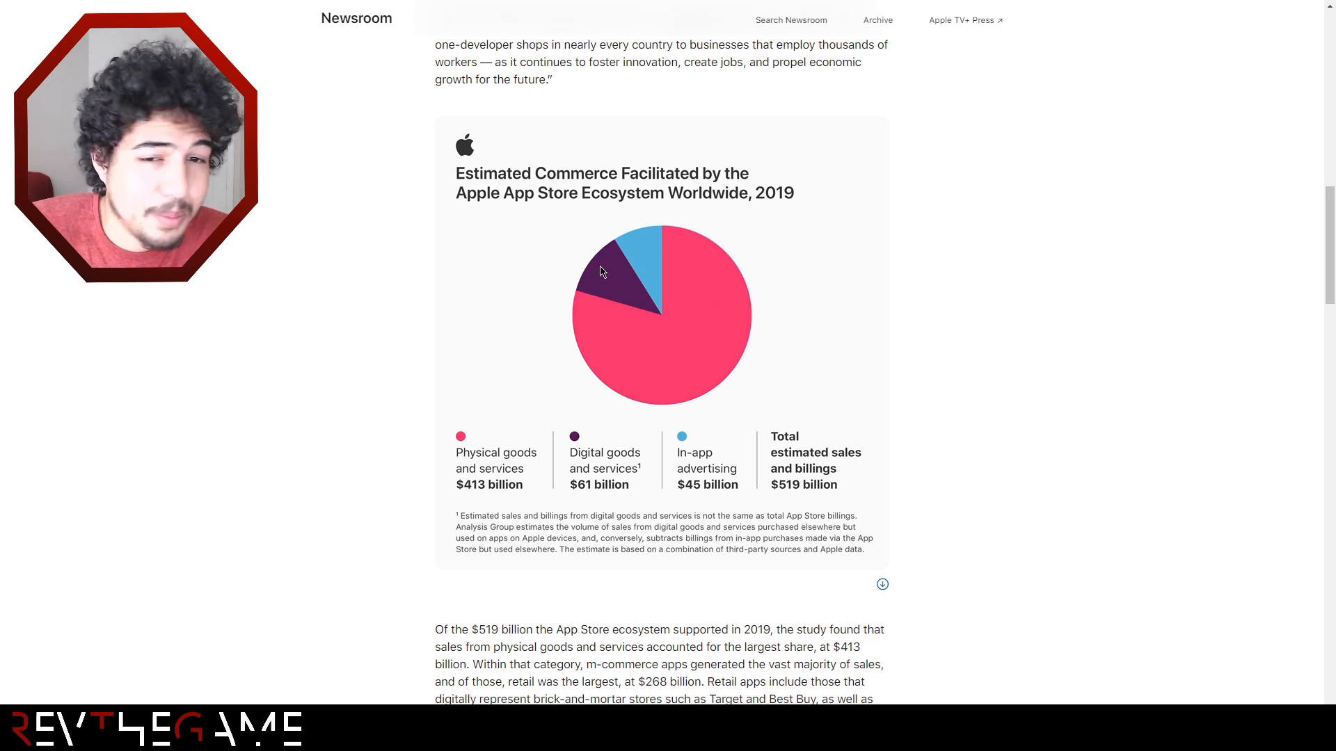
mouse_move(1043, 399)
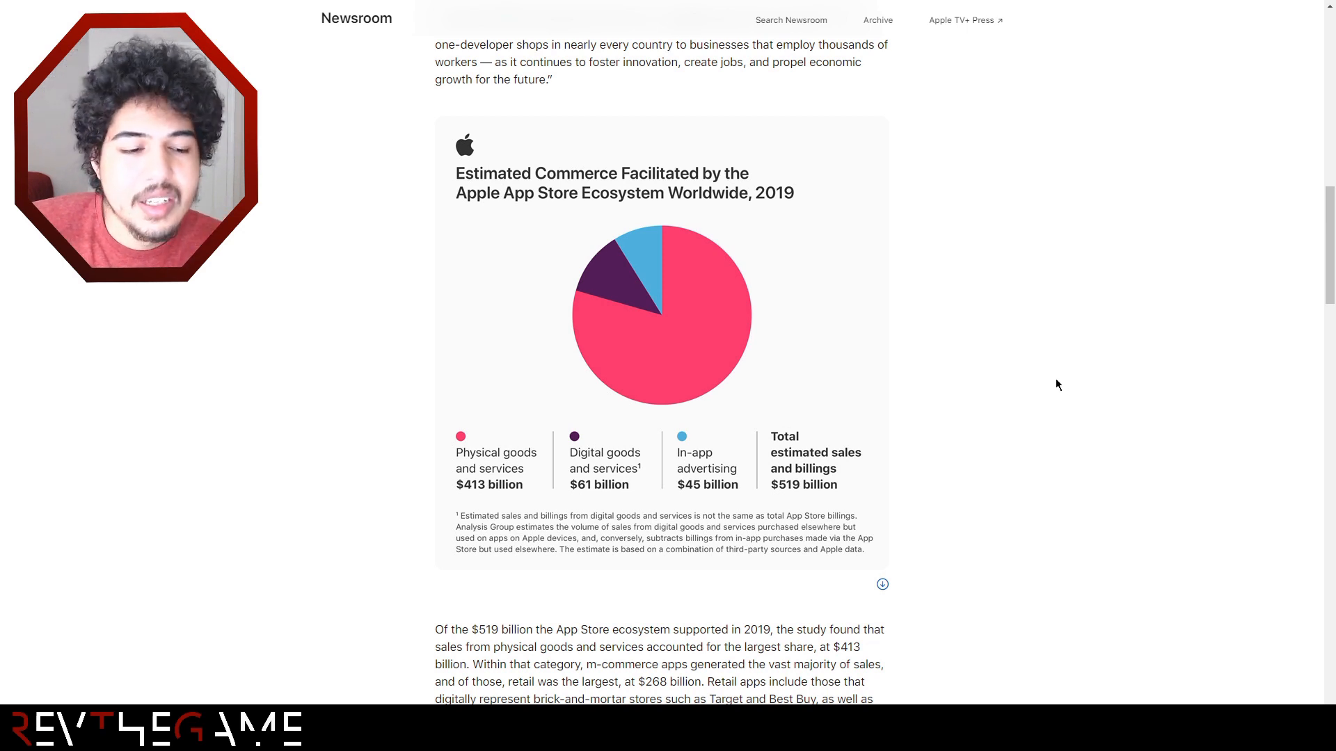
mouse_move(1010, 387)
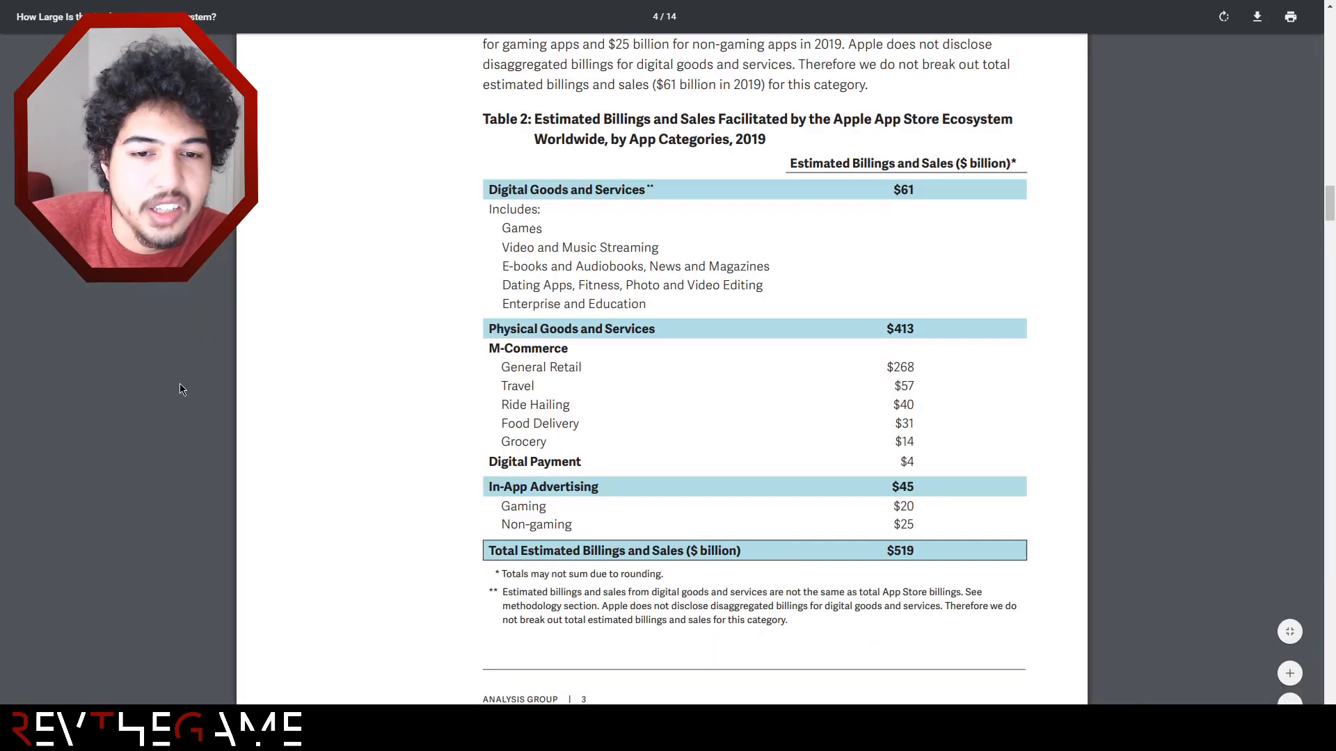
Scroll the study down page 4 to Table 2, 2019 billings and sales by app category.
scroll(up, 3)
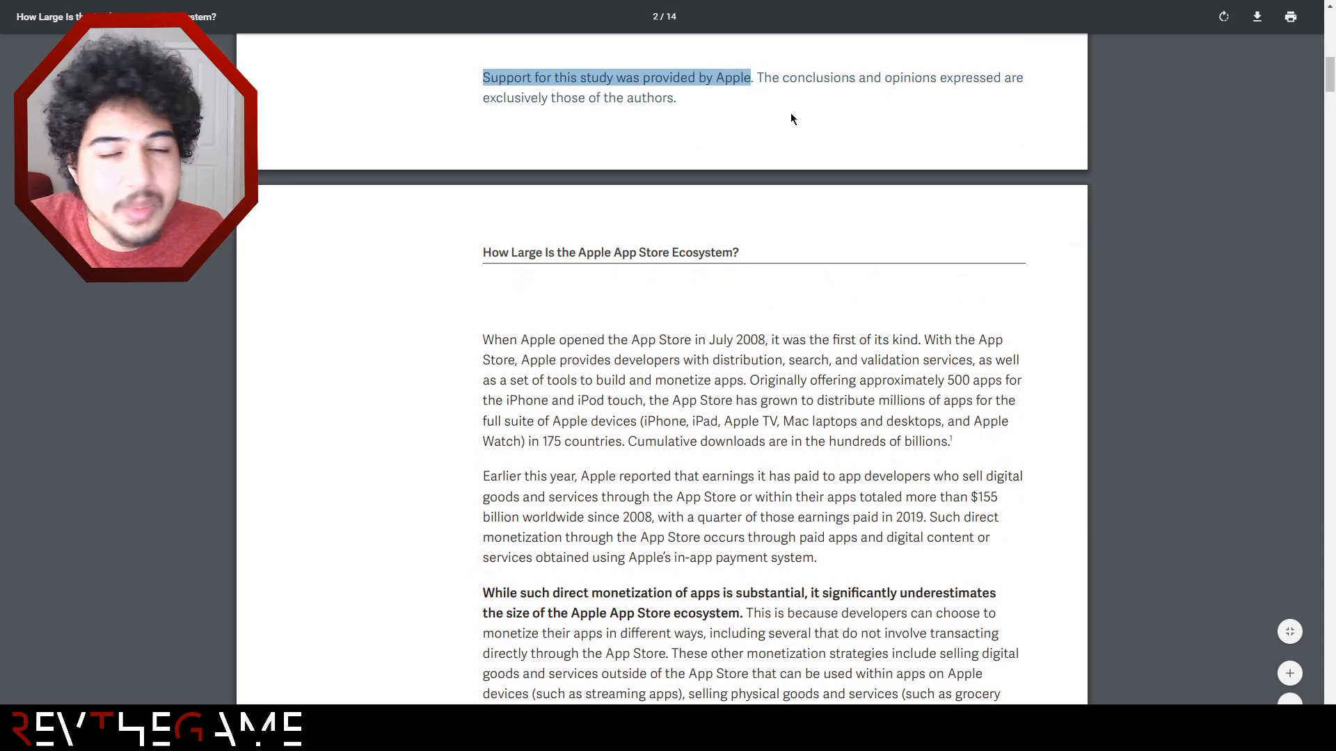
click(789, 118)
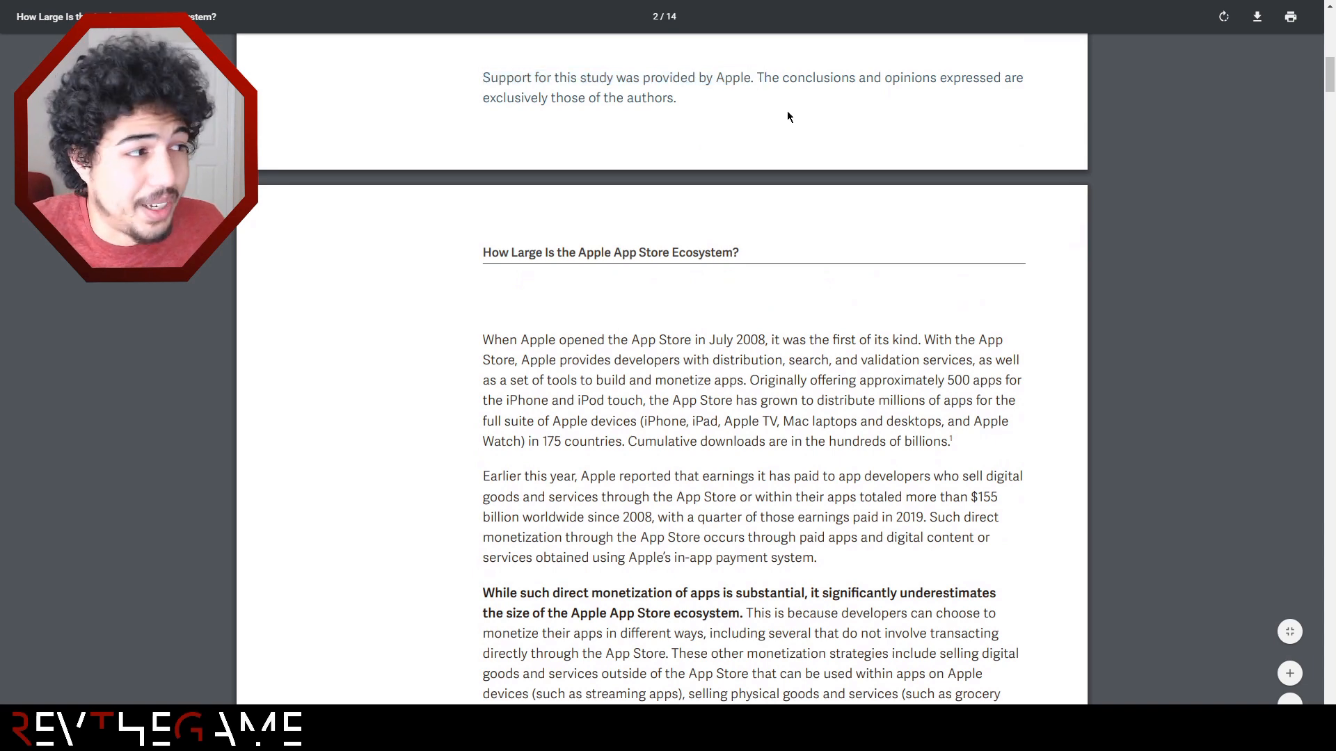
scroll(down, 3)
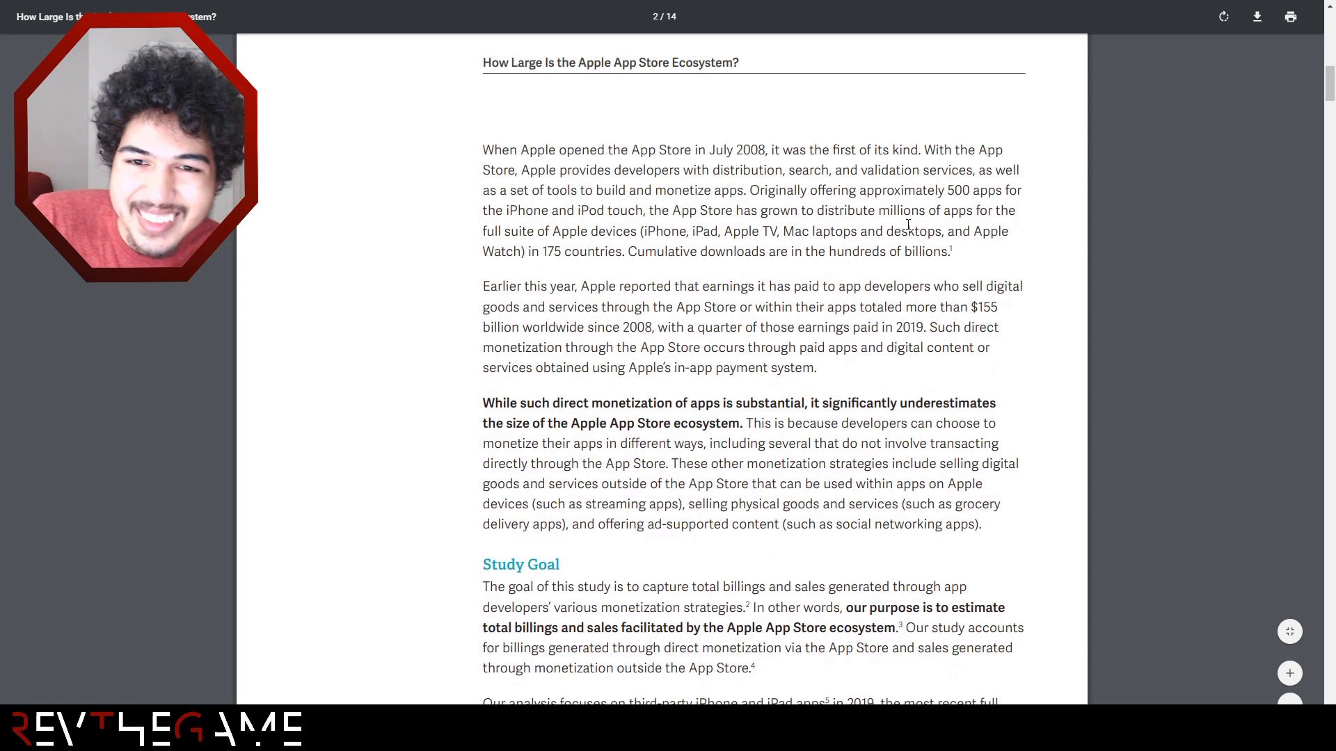
scroll(up, 3)
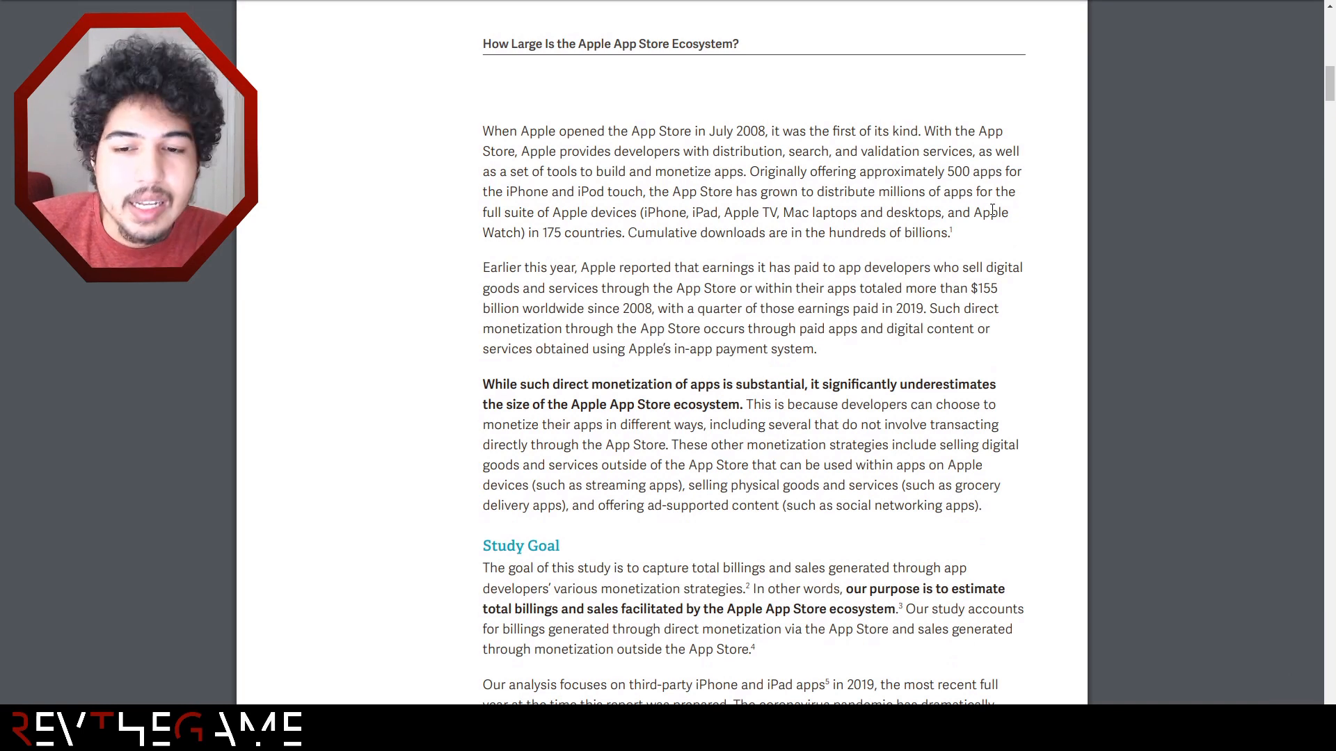
scroll(down, 3)
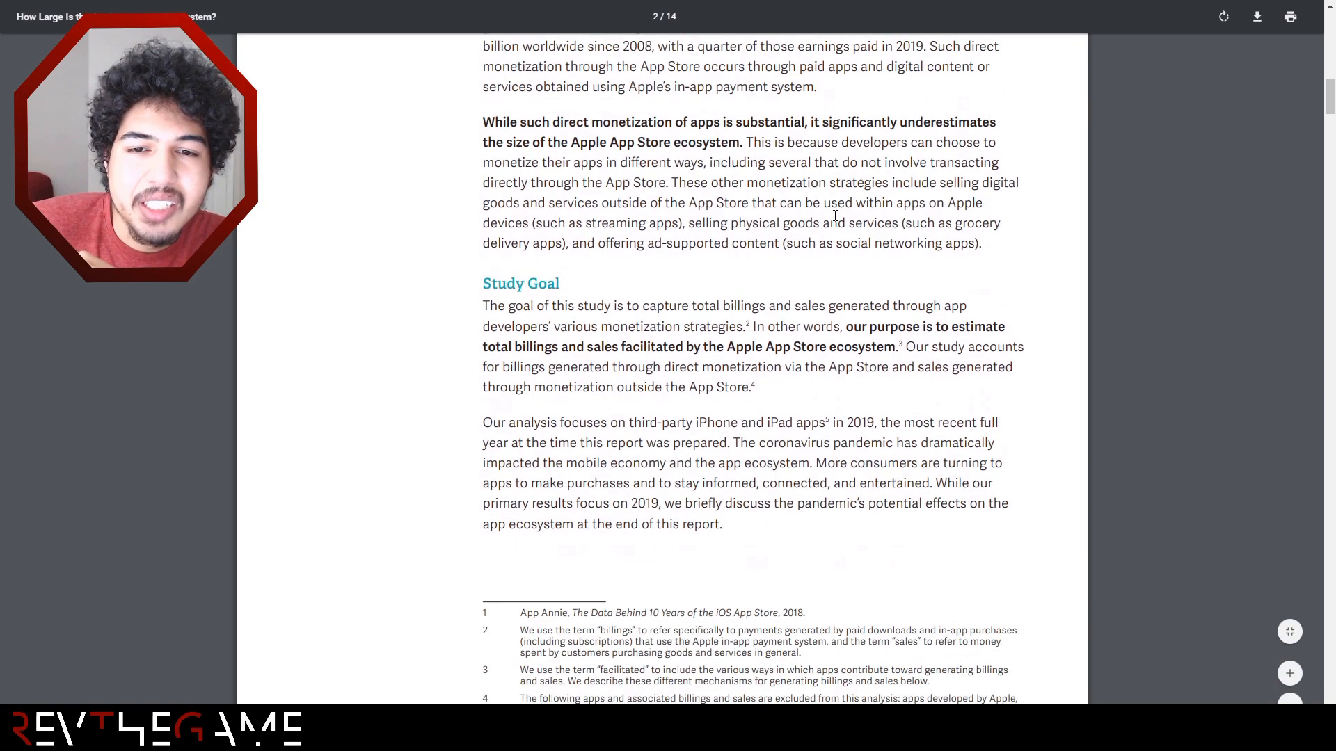
scroll(down, 3)
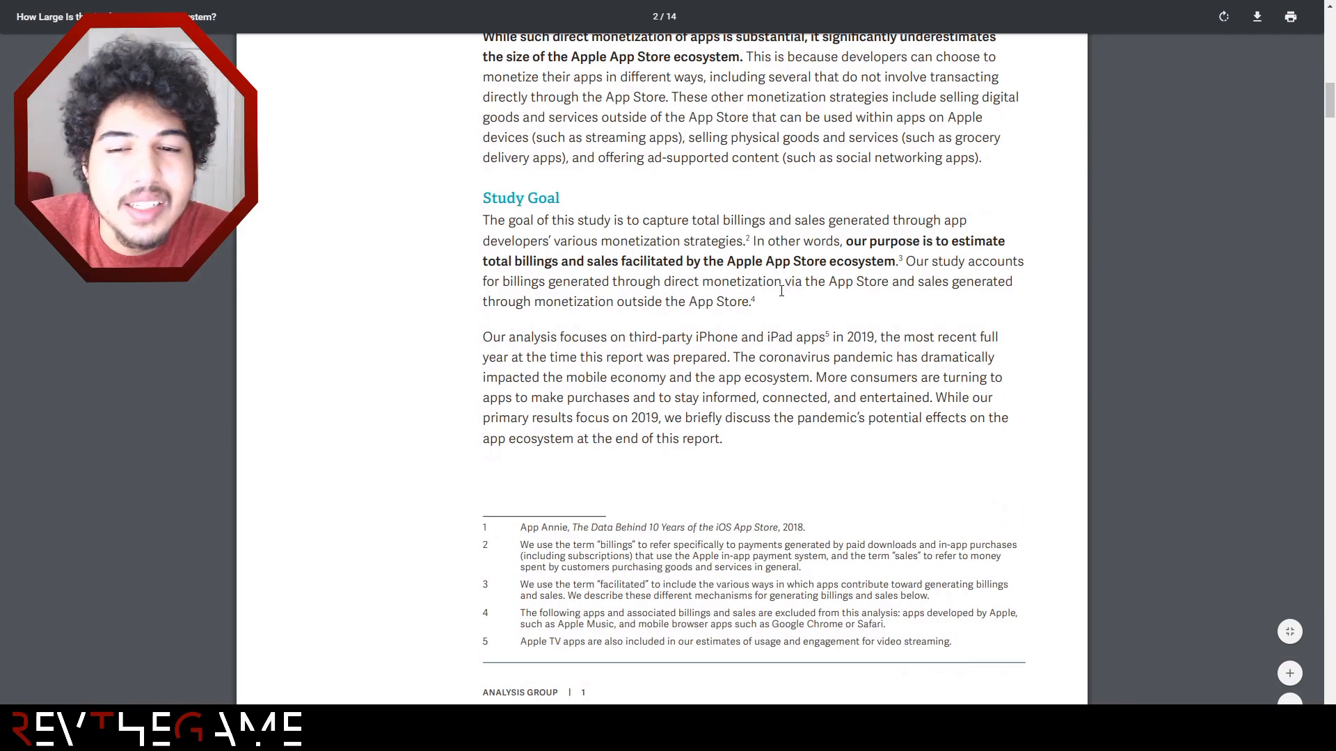
scroll(down, 3)
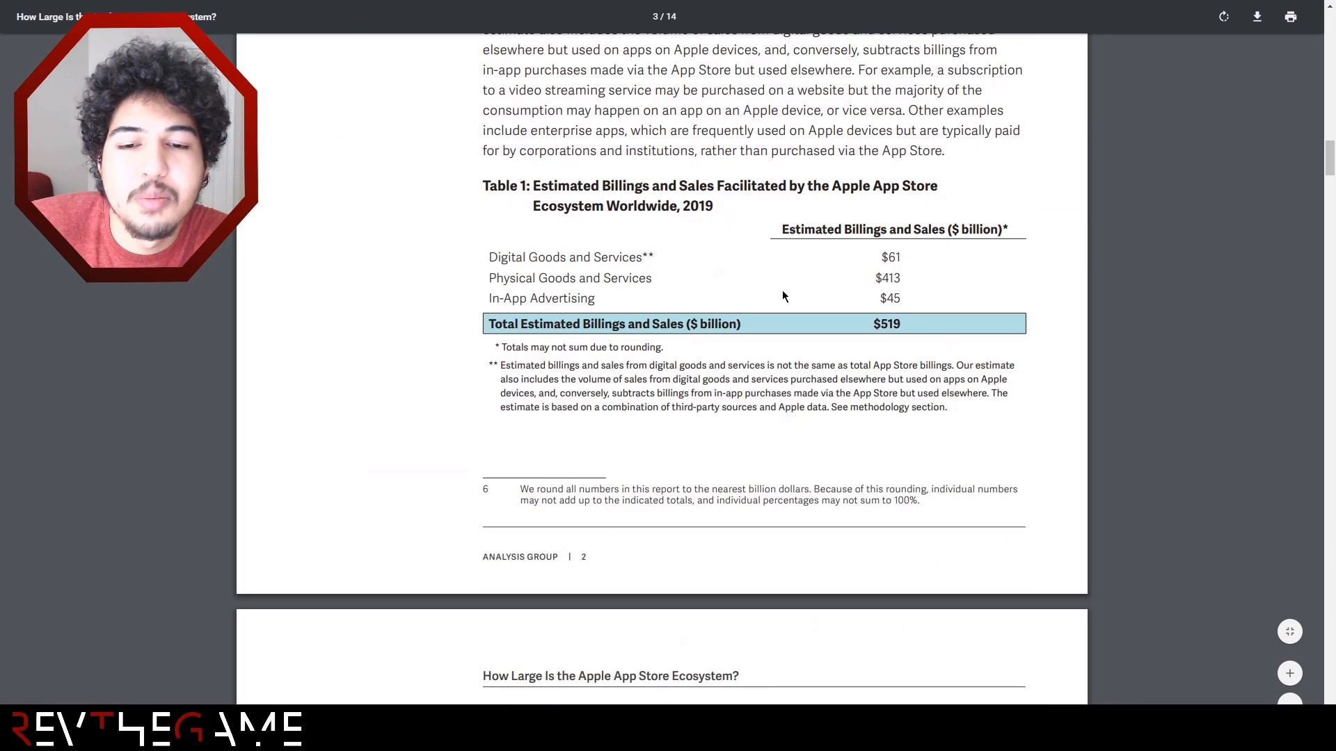
scroll(down, 3)
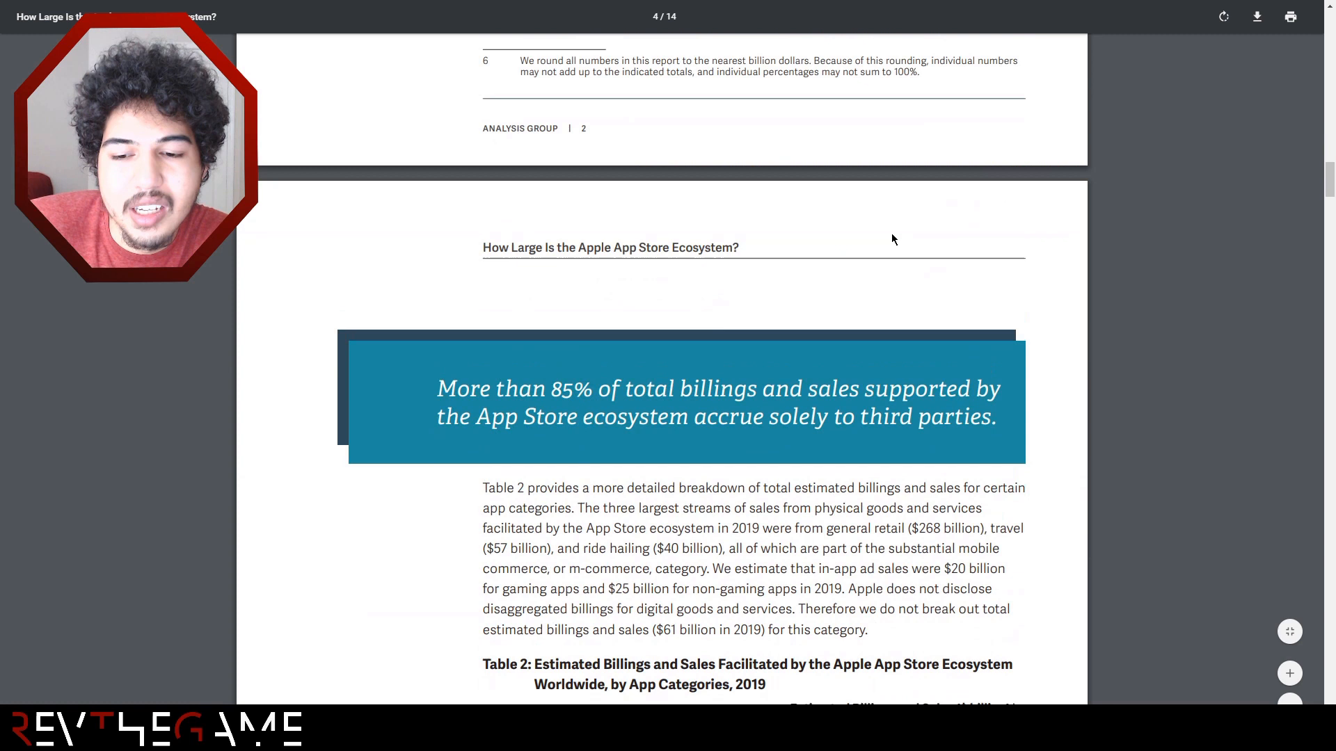
scroll(down, 3)
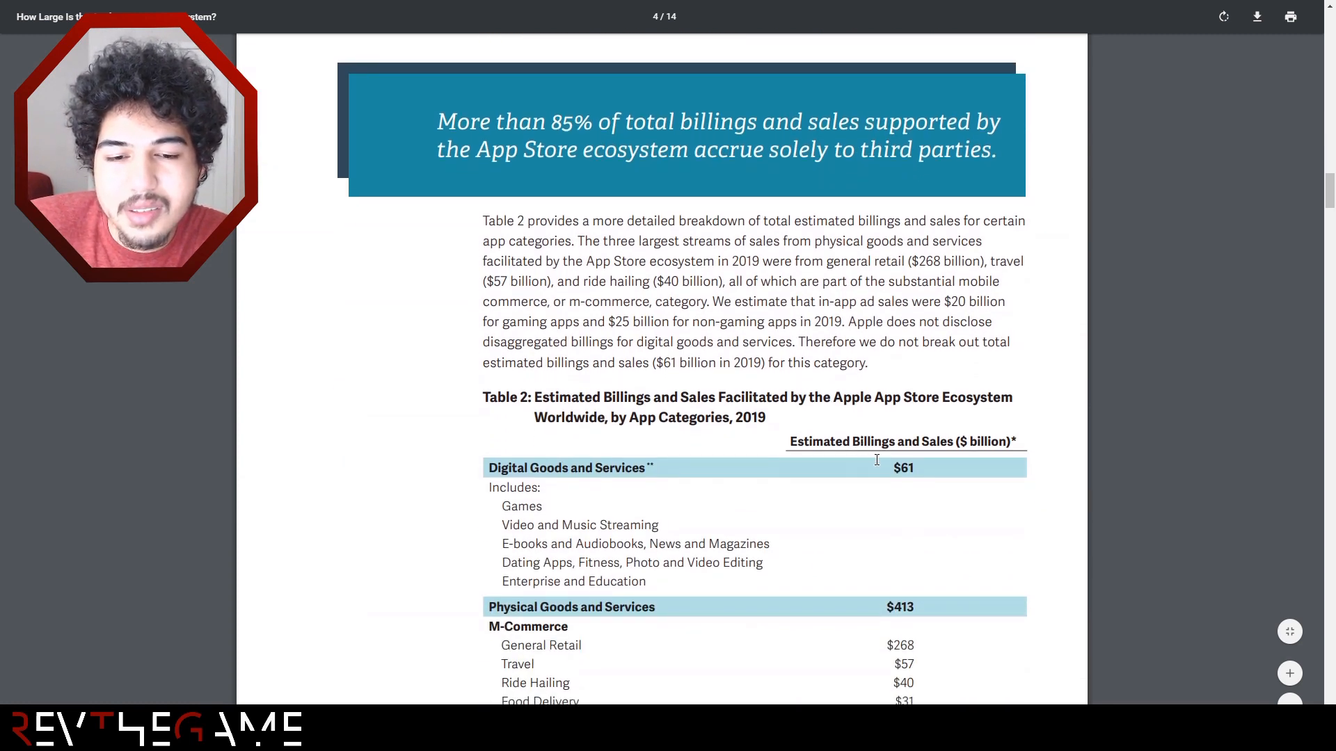
scroll(down, 3)
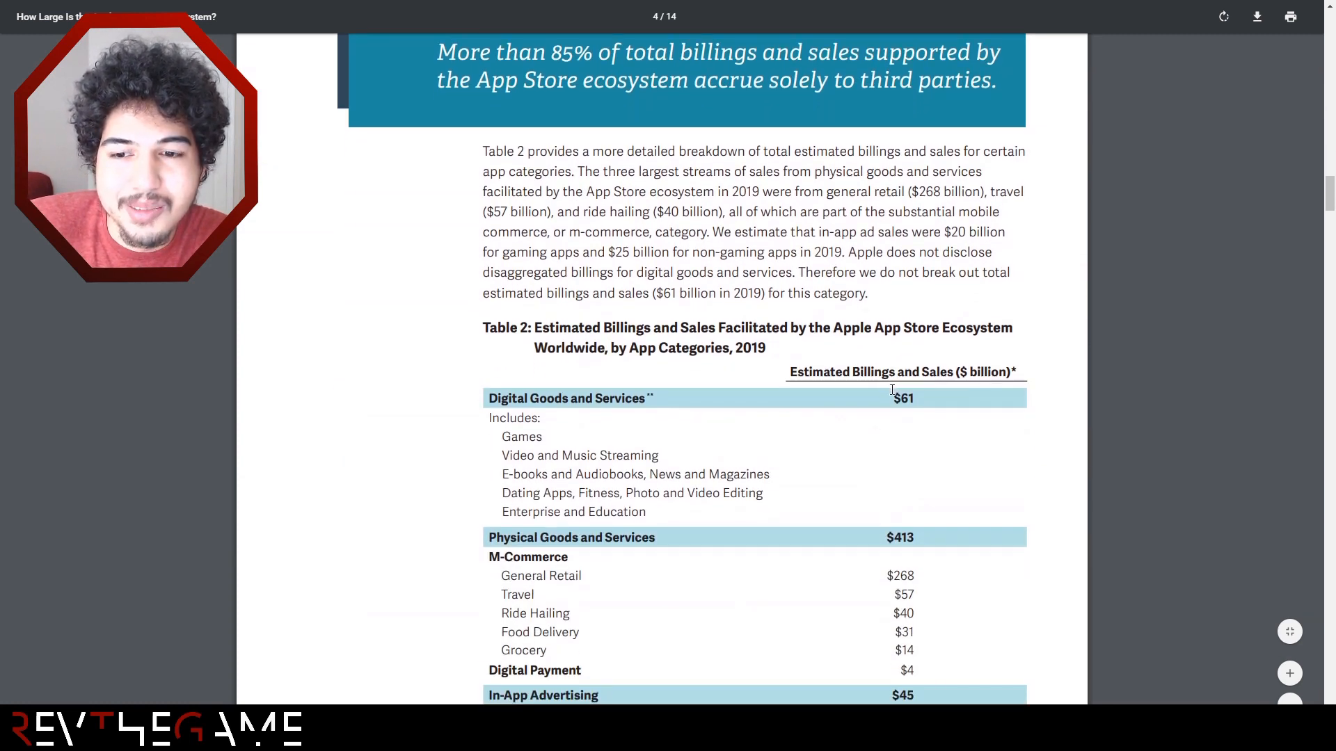
scroll(down, 3)
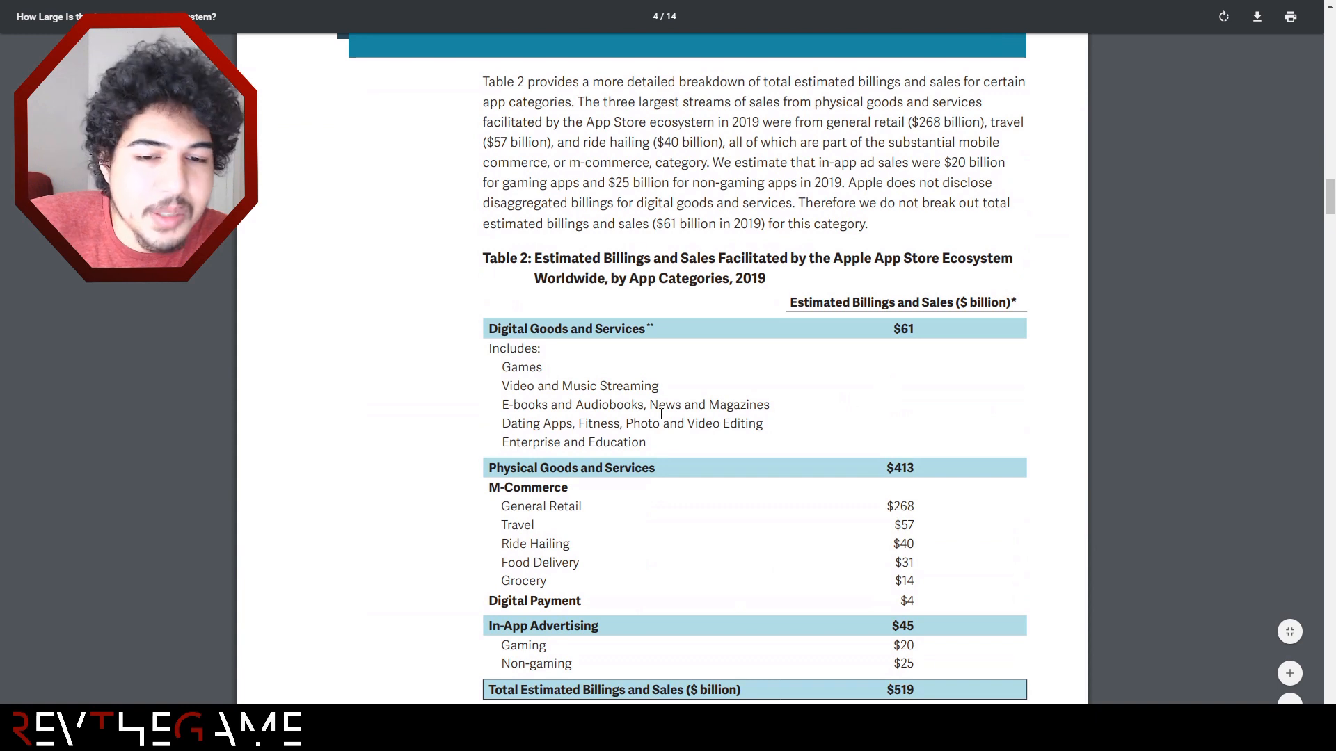
double_click(579, 386)
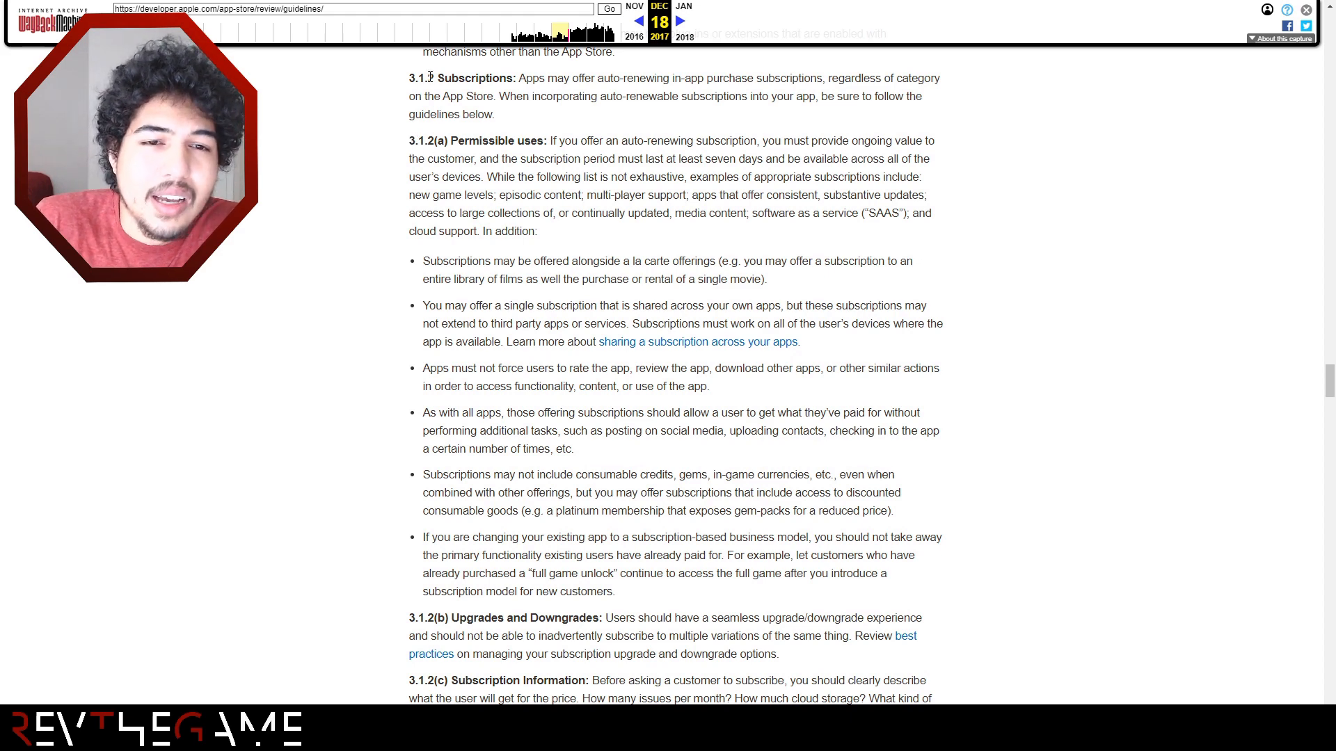
mouse_move(793, 410)
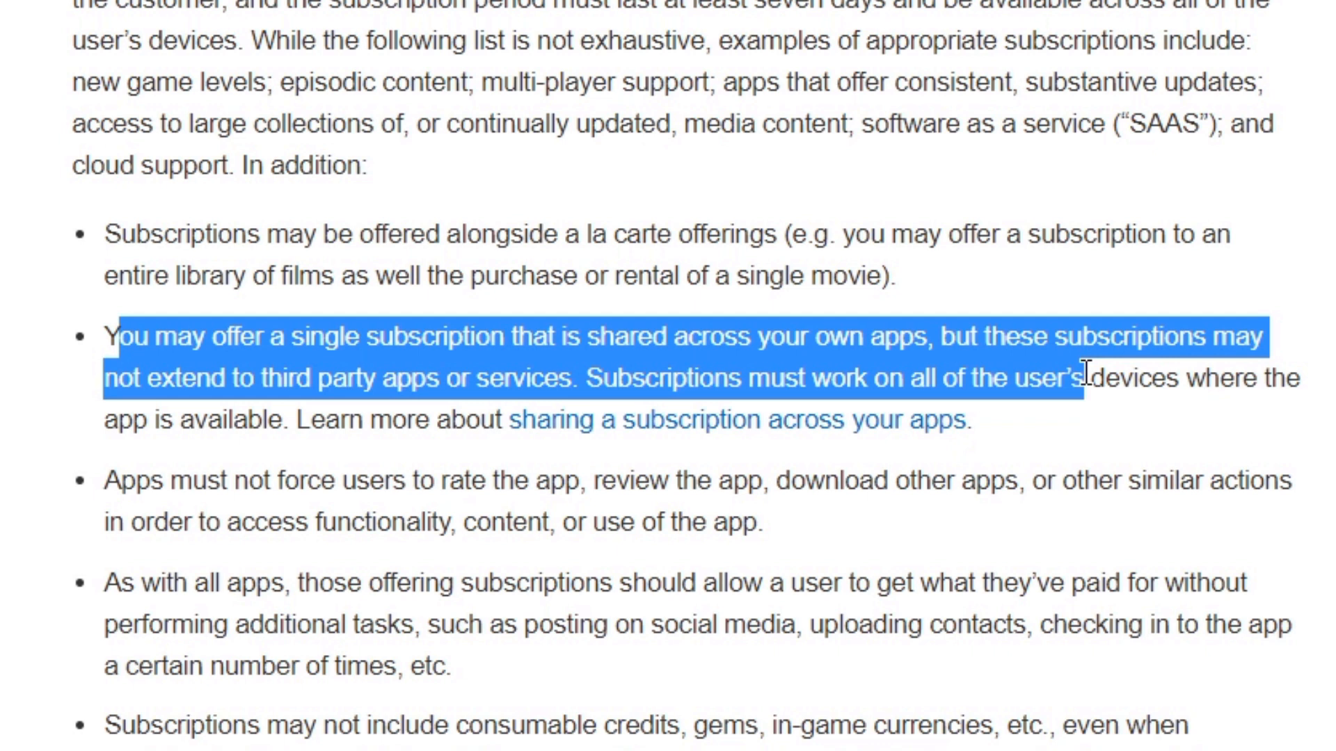
Clear the highlight on the shared-subscription passage in section 3.1.2.
click(1022, 443)
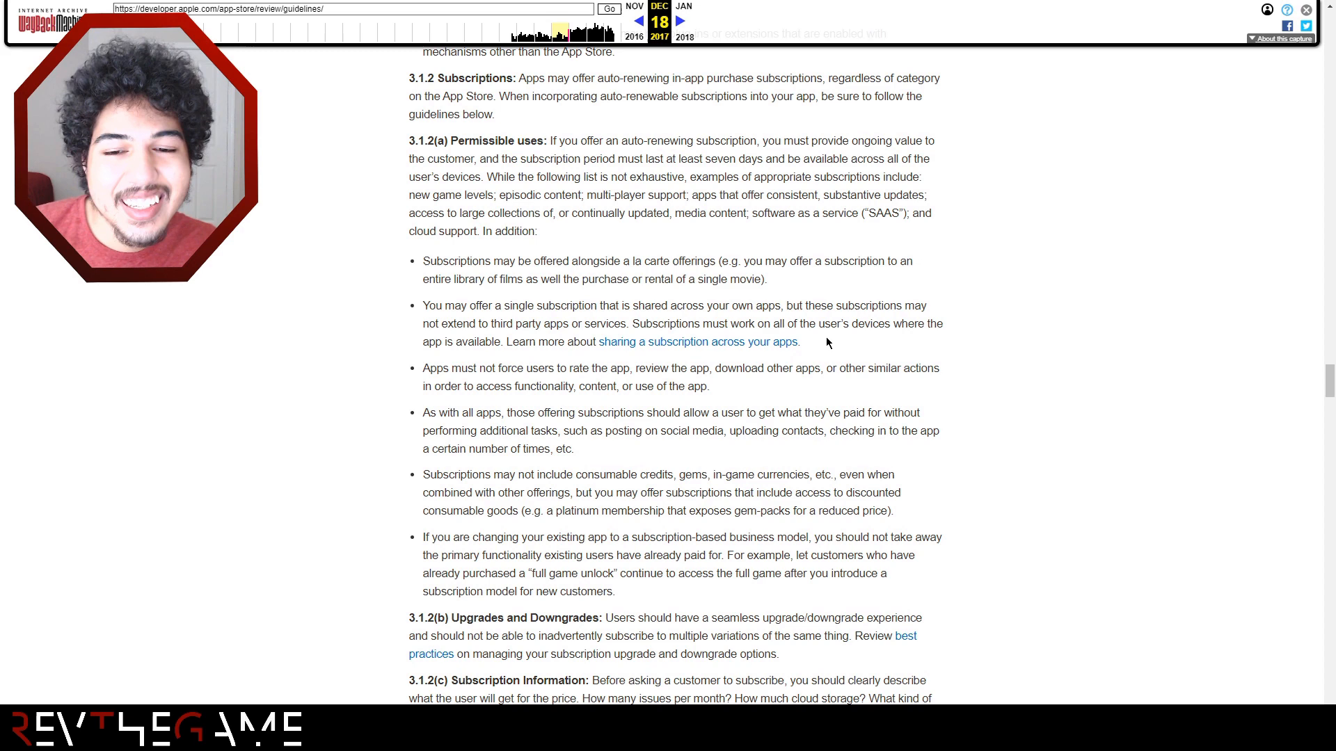
mouse_move(619, 304)
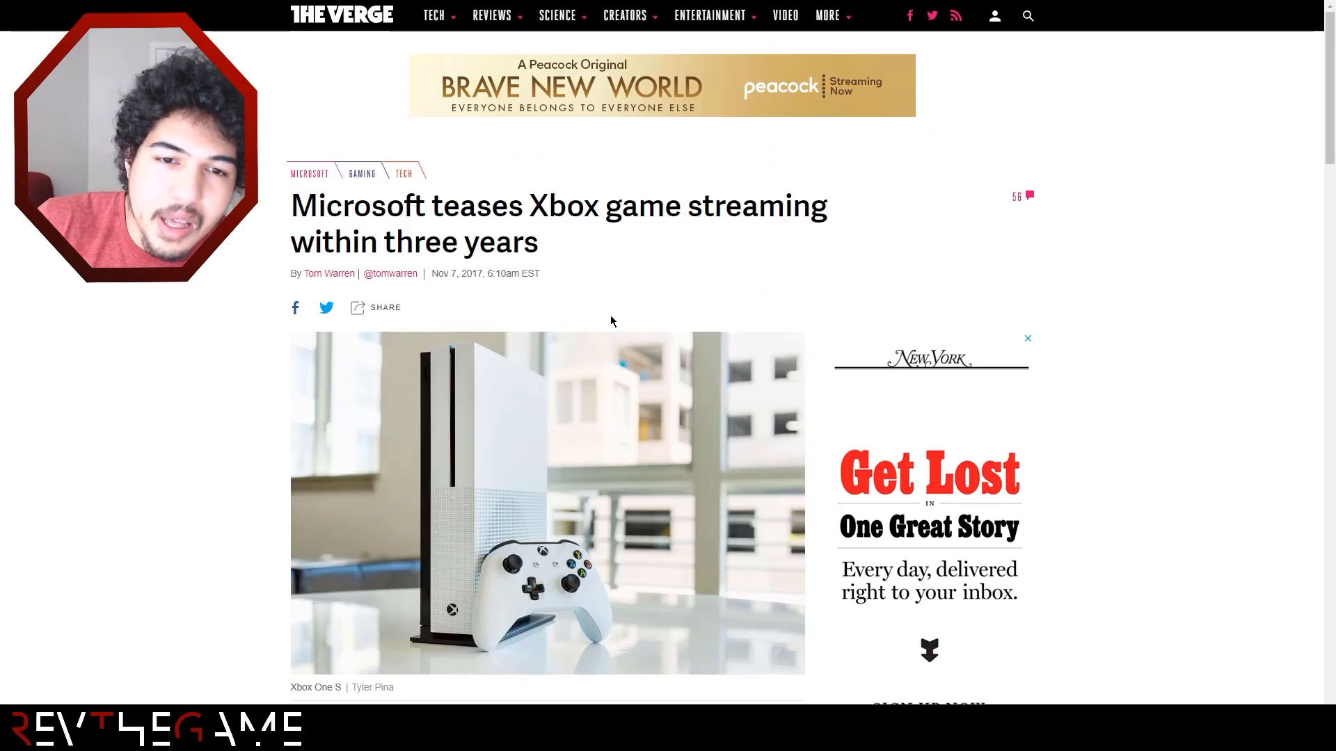
mouse_move(417, 304)
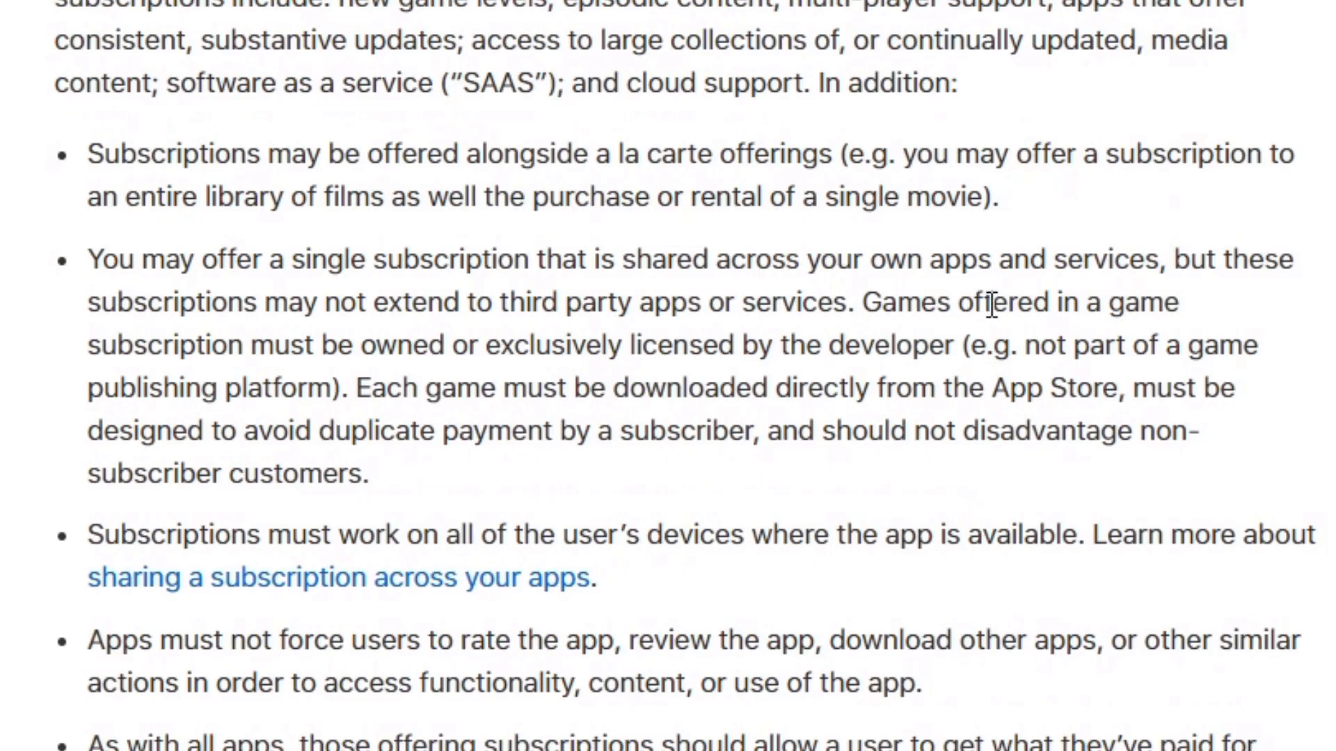
mouse_move(413, 346)
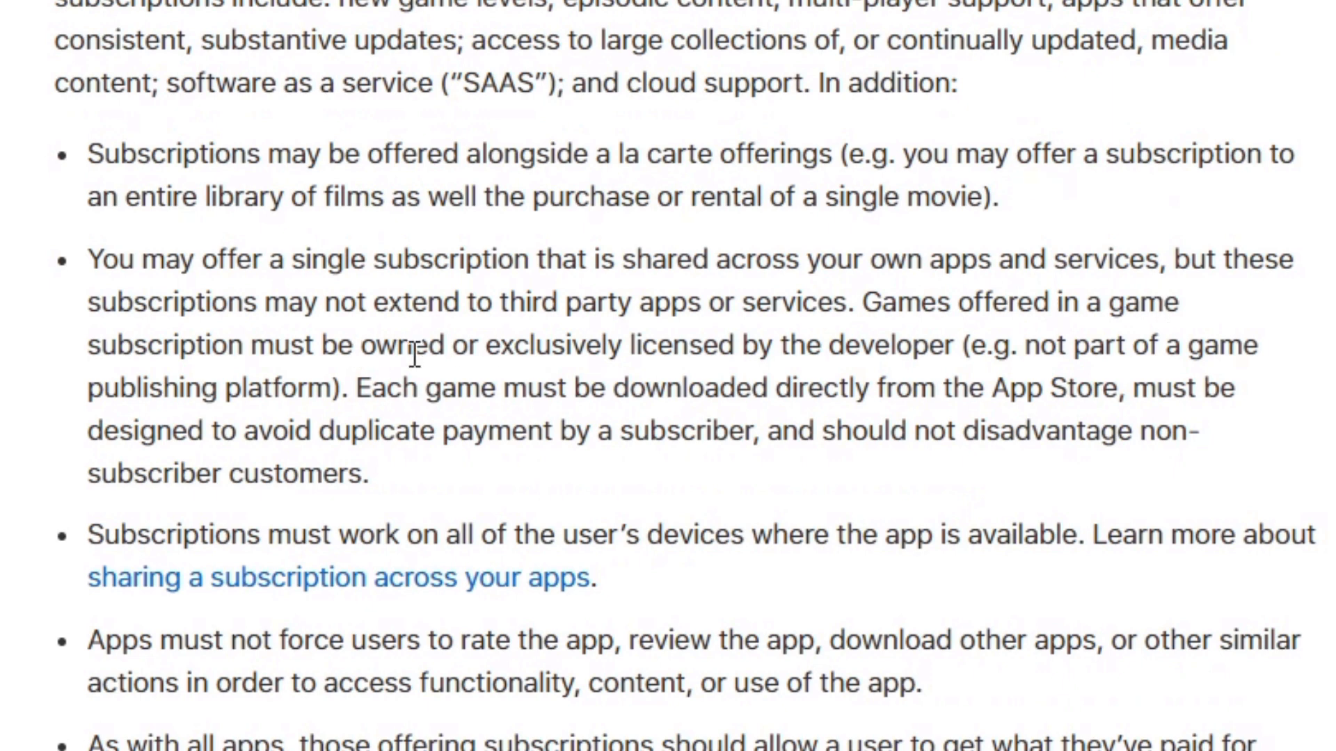
mouse_move(844, 349)
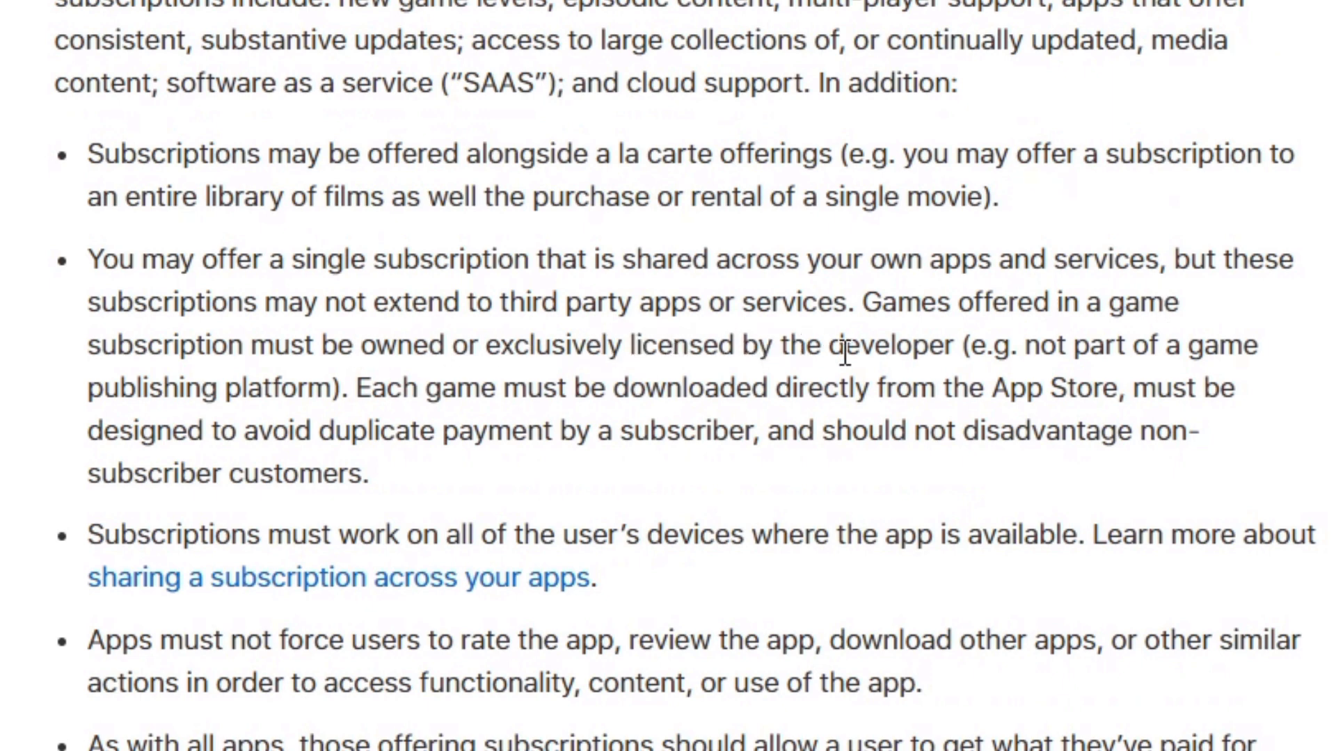
mouse_move(1154, 353)
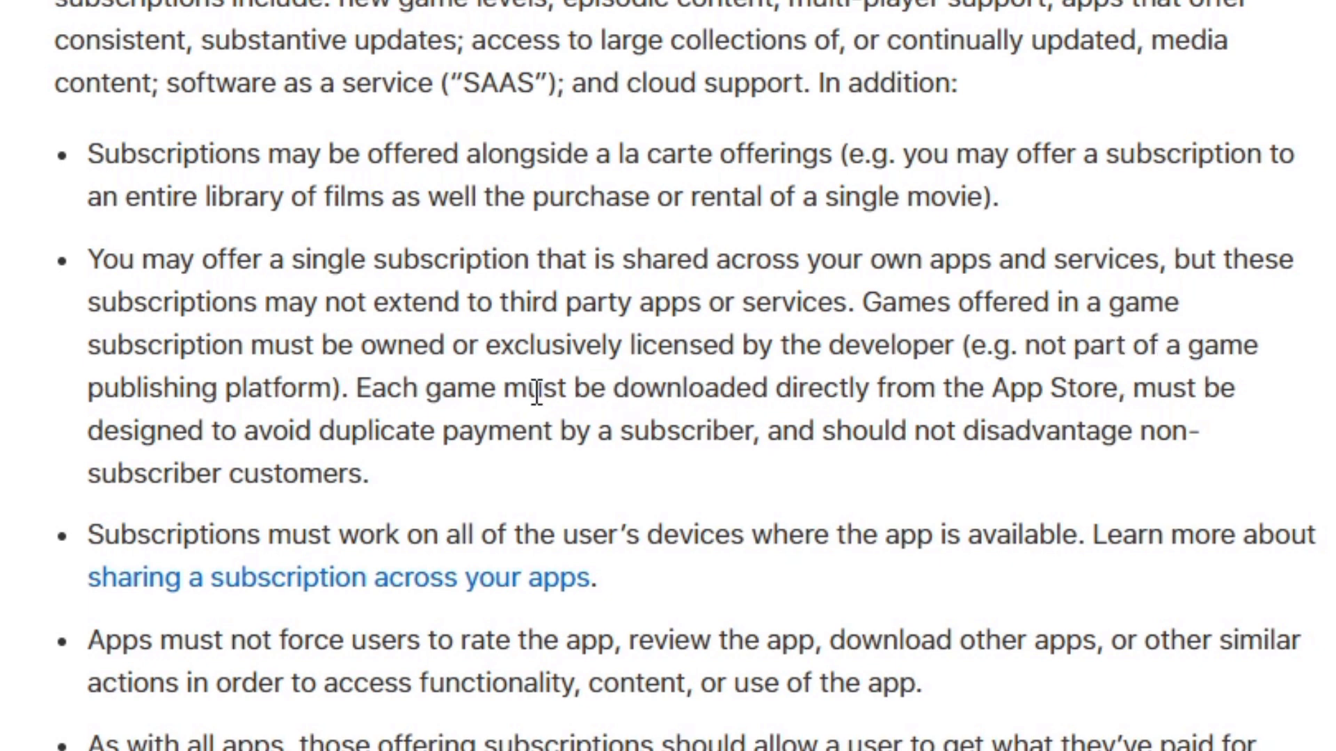
mouse_move(1028, 430)
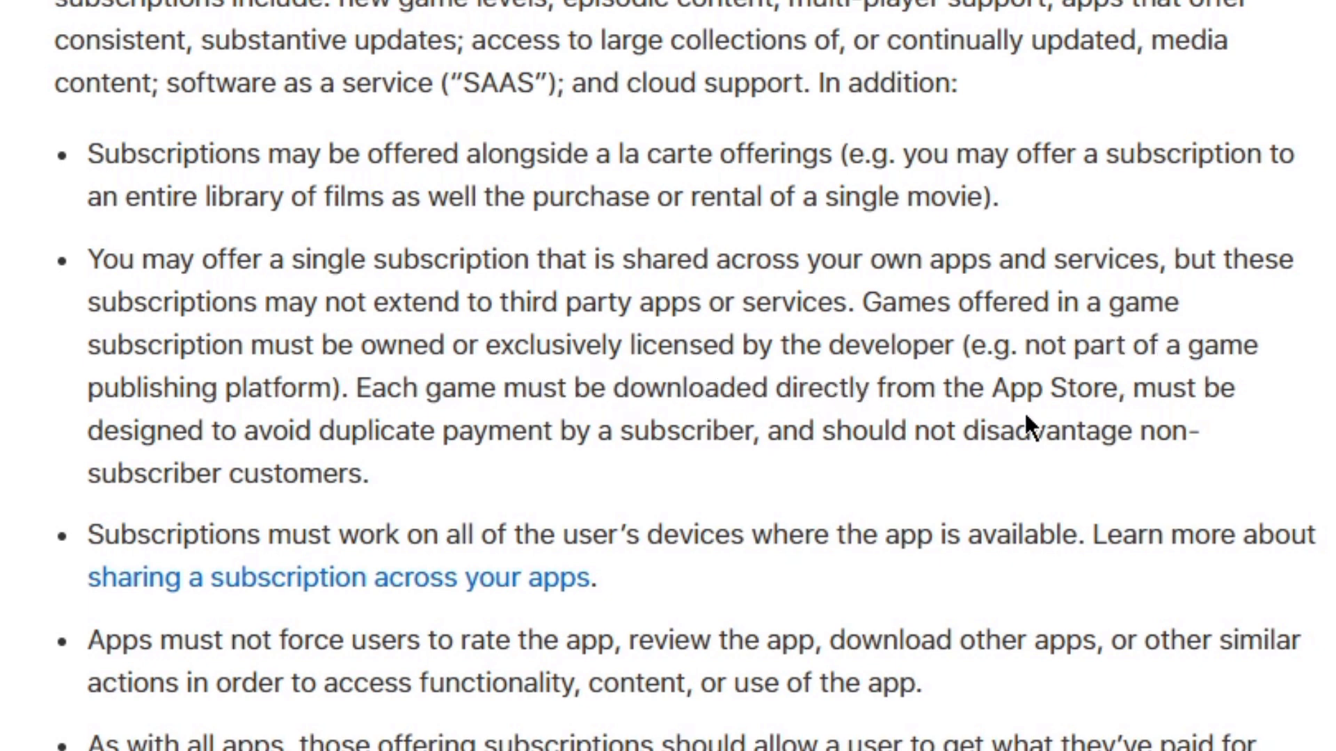
mouse_move(379, 430)
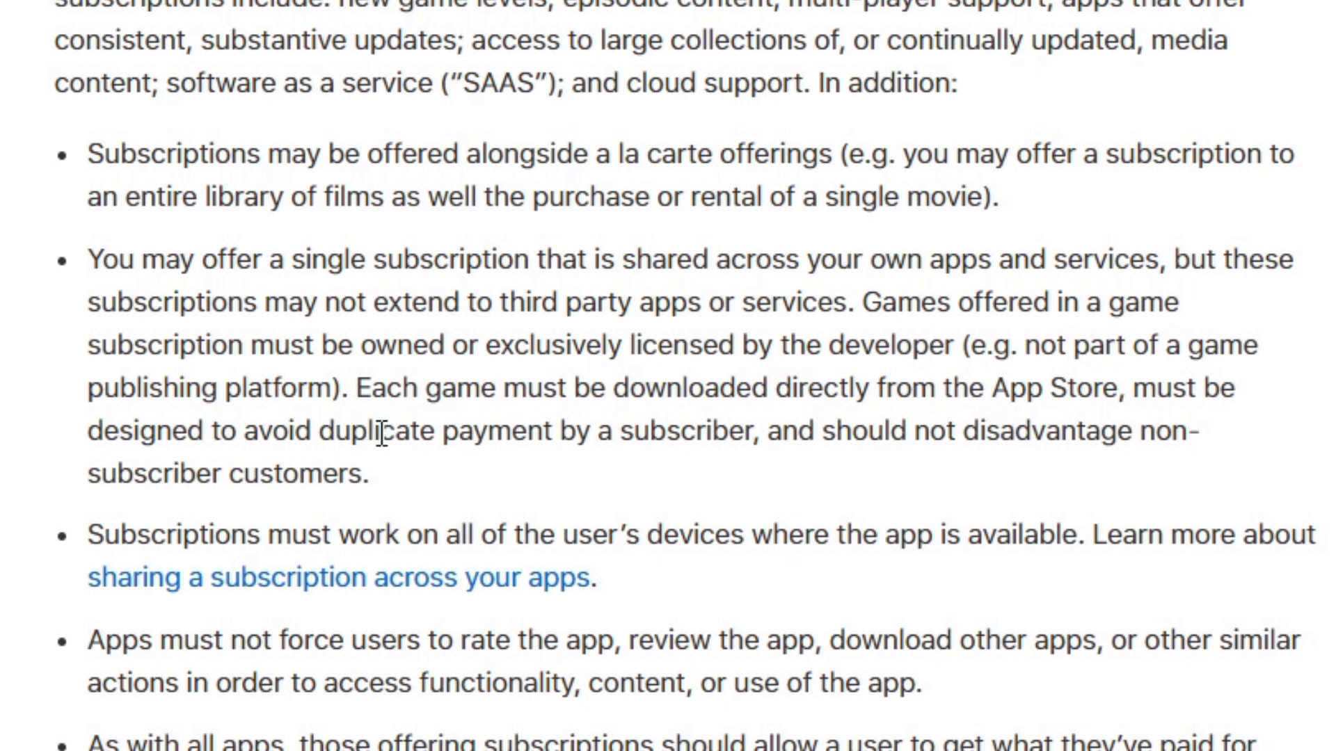
mouse_move(1188, 508)
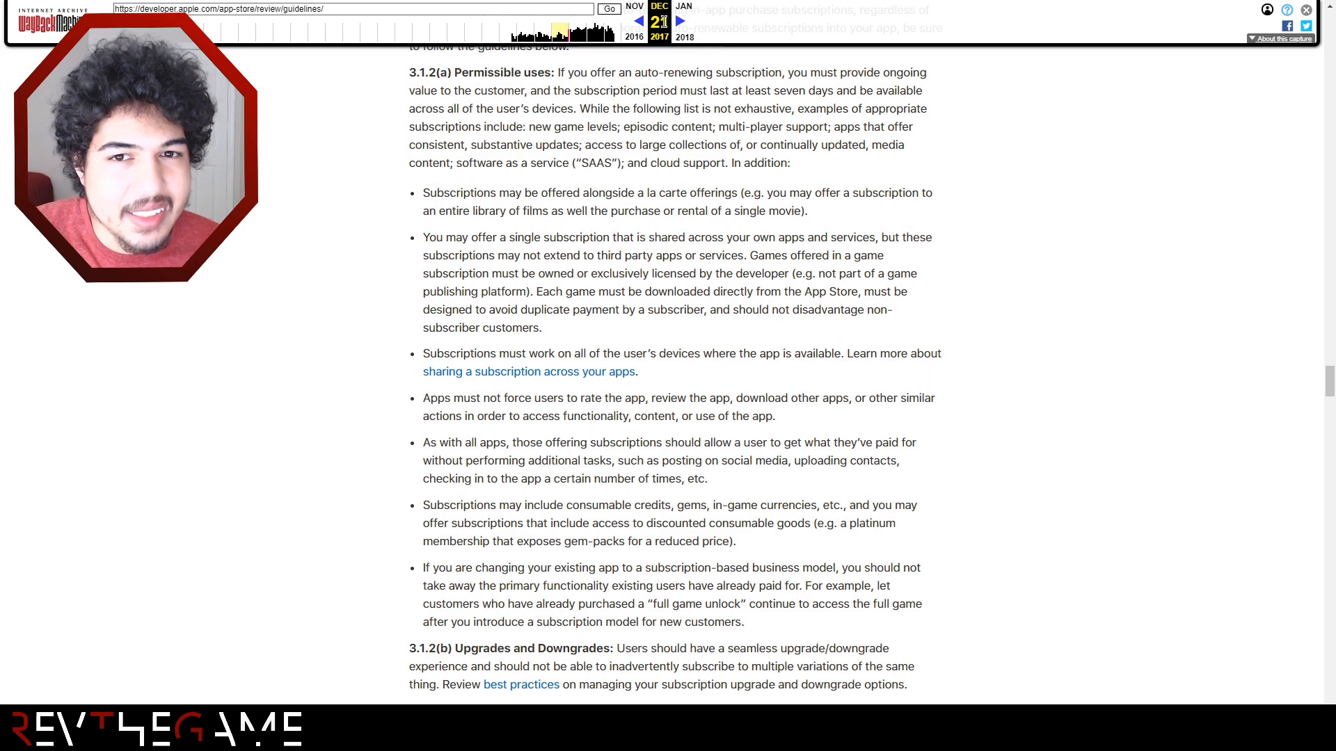
Switch tabs and unhighlight the 'not part of a game publishing platform' phrase in 3.1.2(a).
click(638, 20)
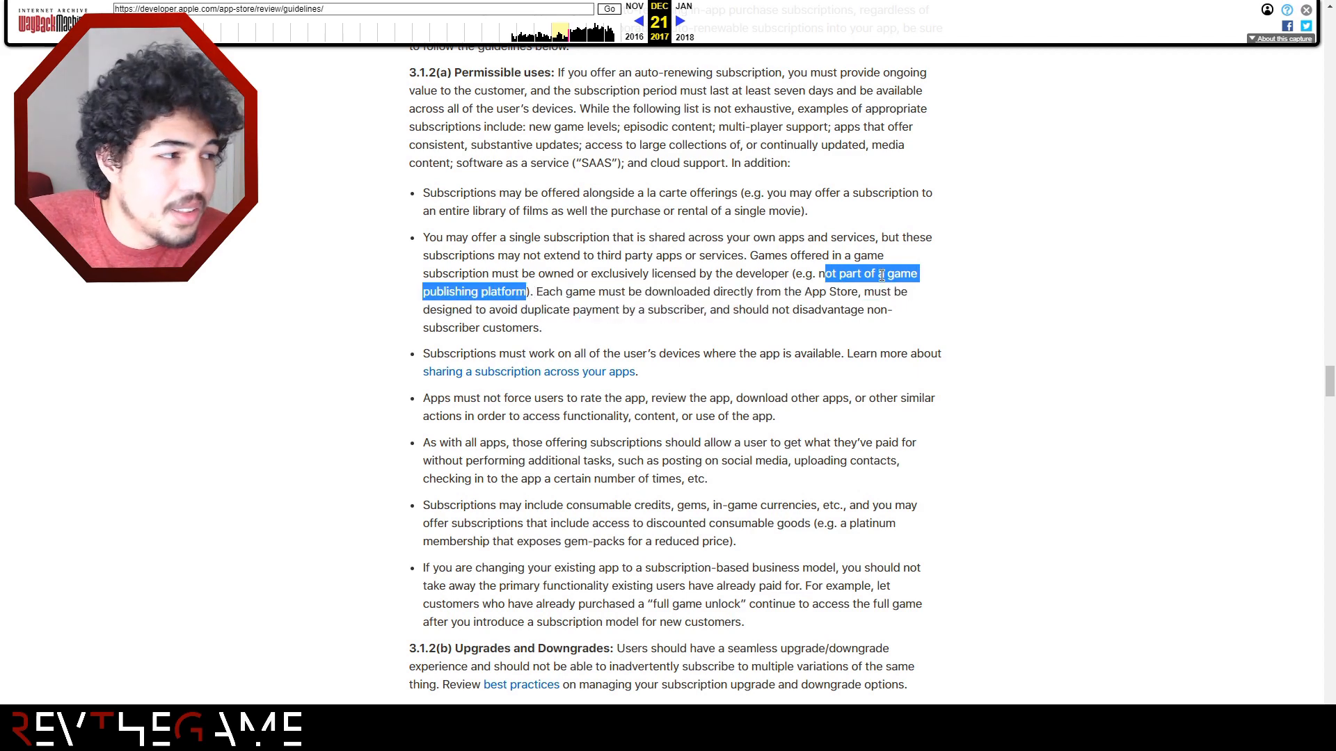
click(886, 273)
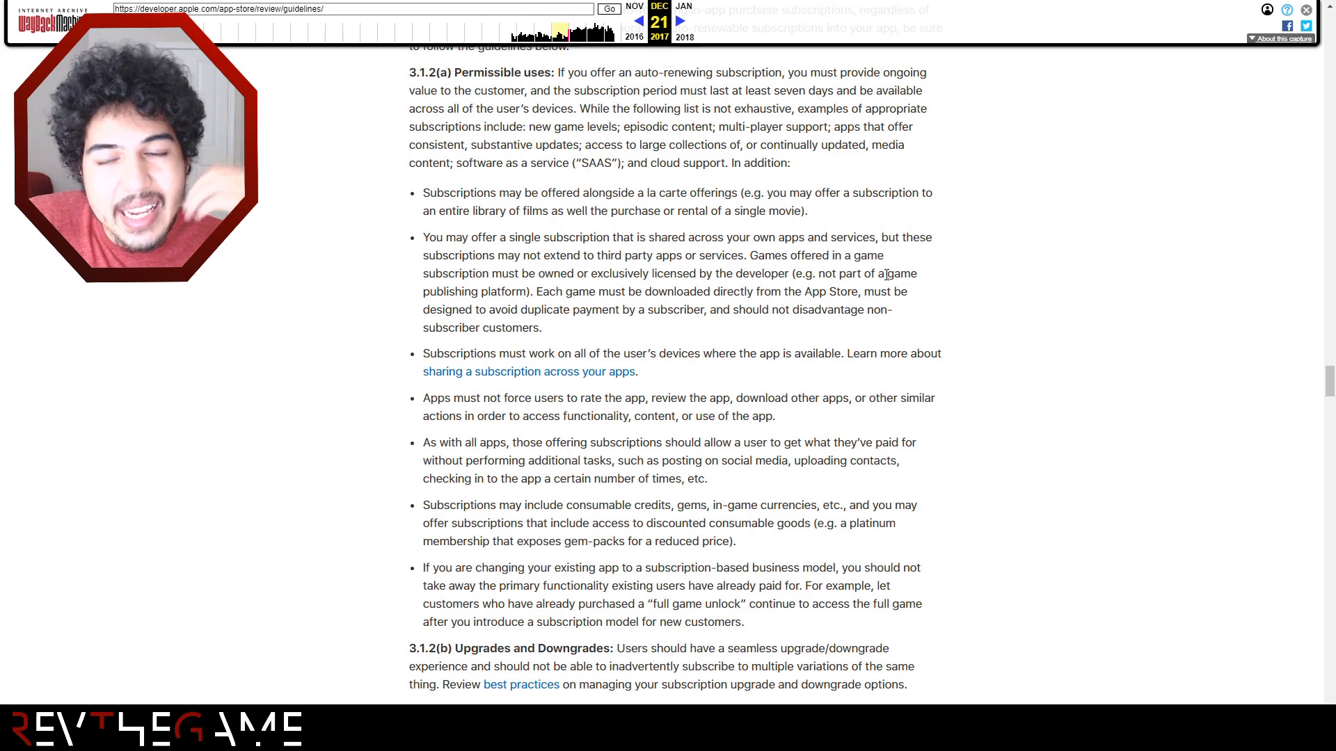
mouse_move(413, 218)
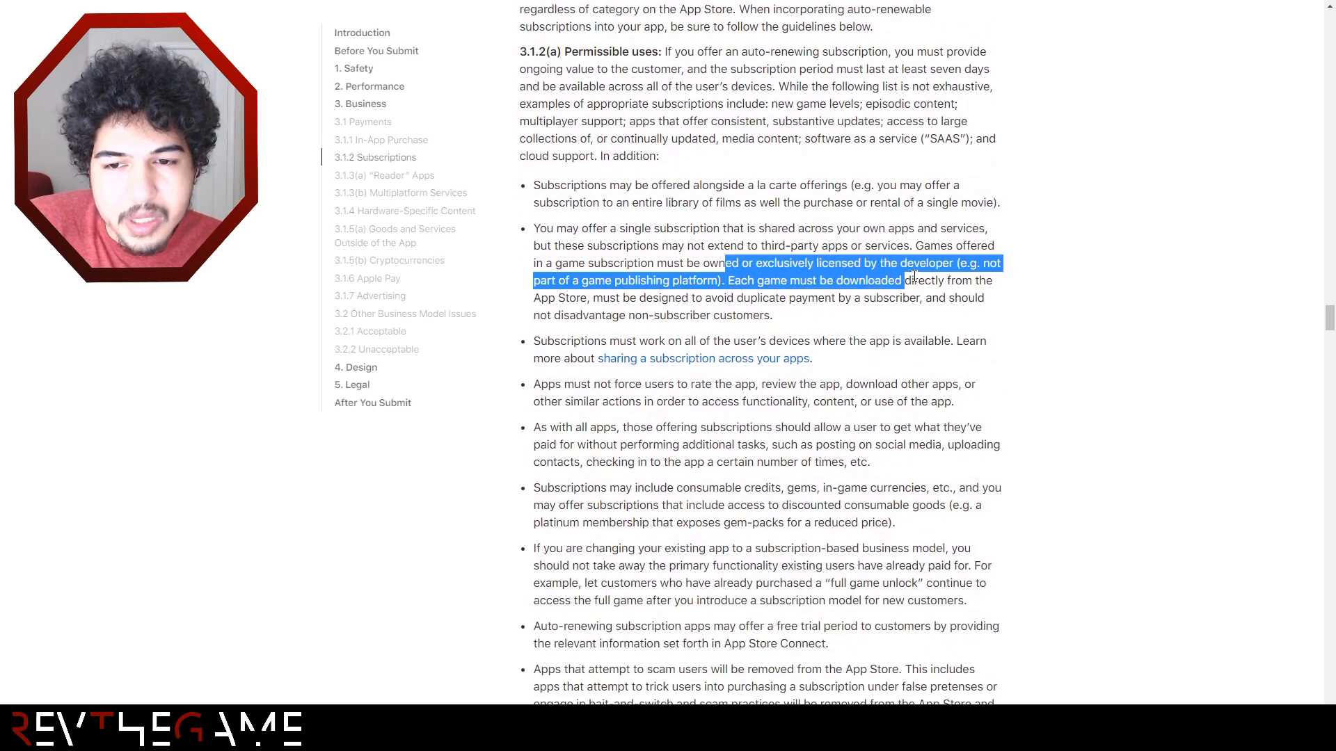
click(978, 296)
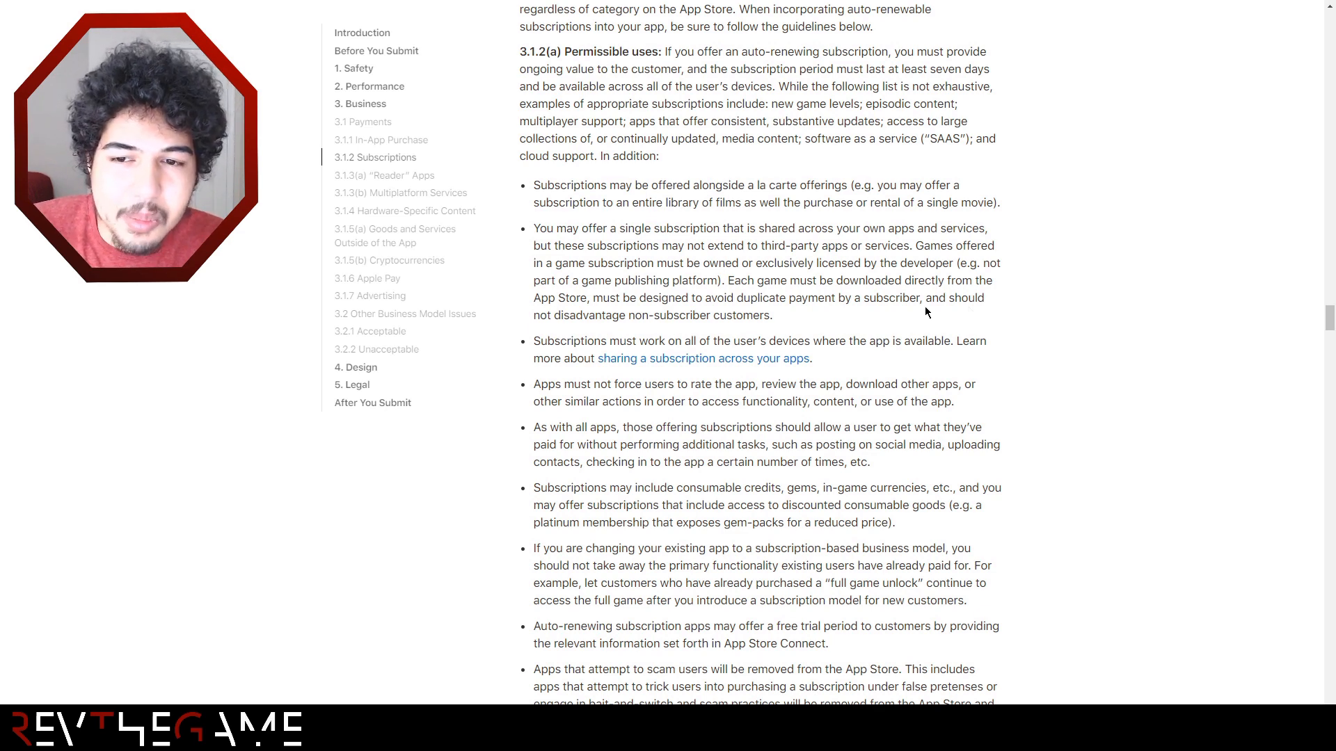
mouse_move(791, 302)
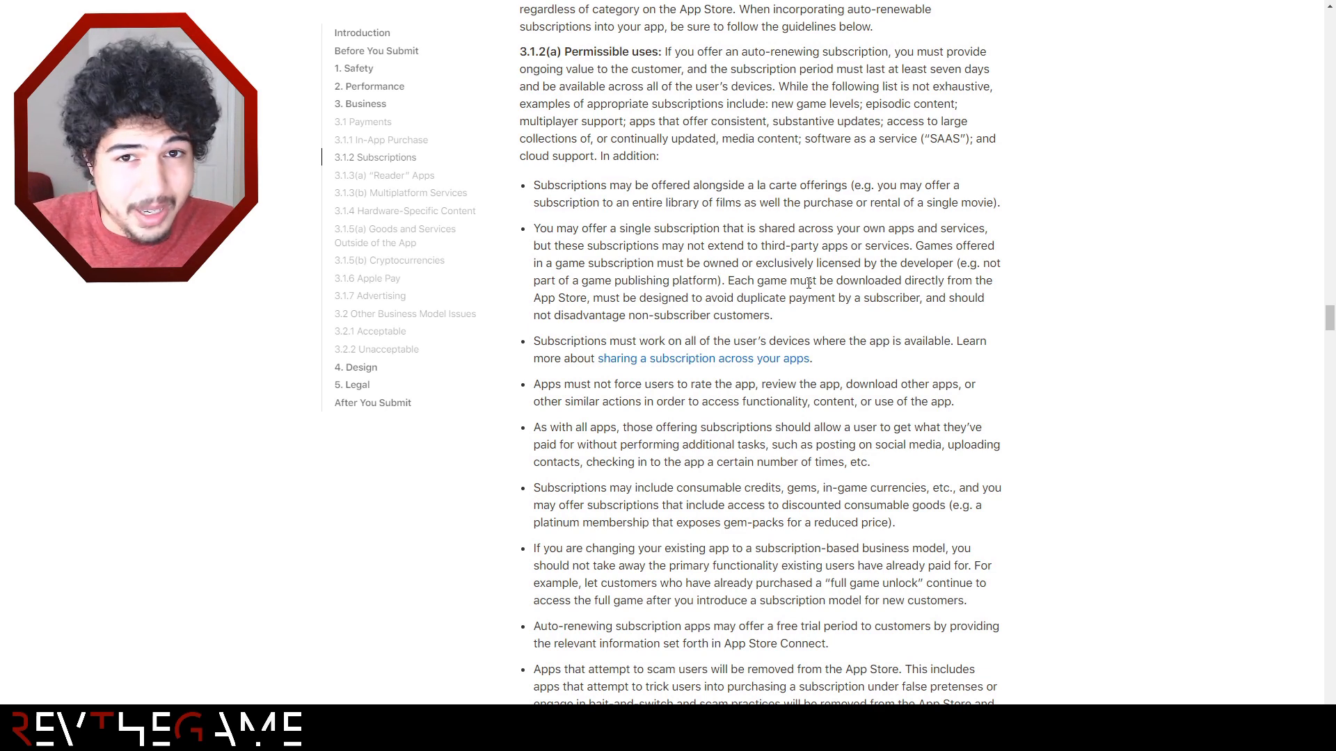
mouse_move(490, 201)
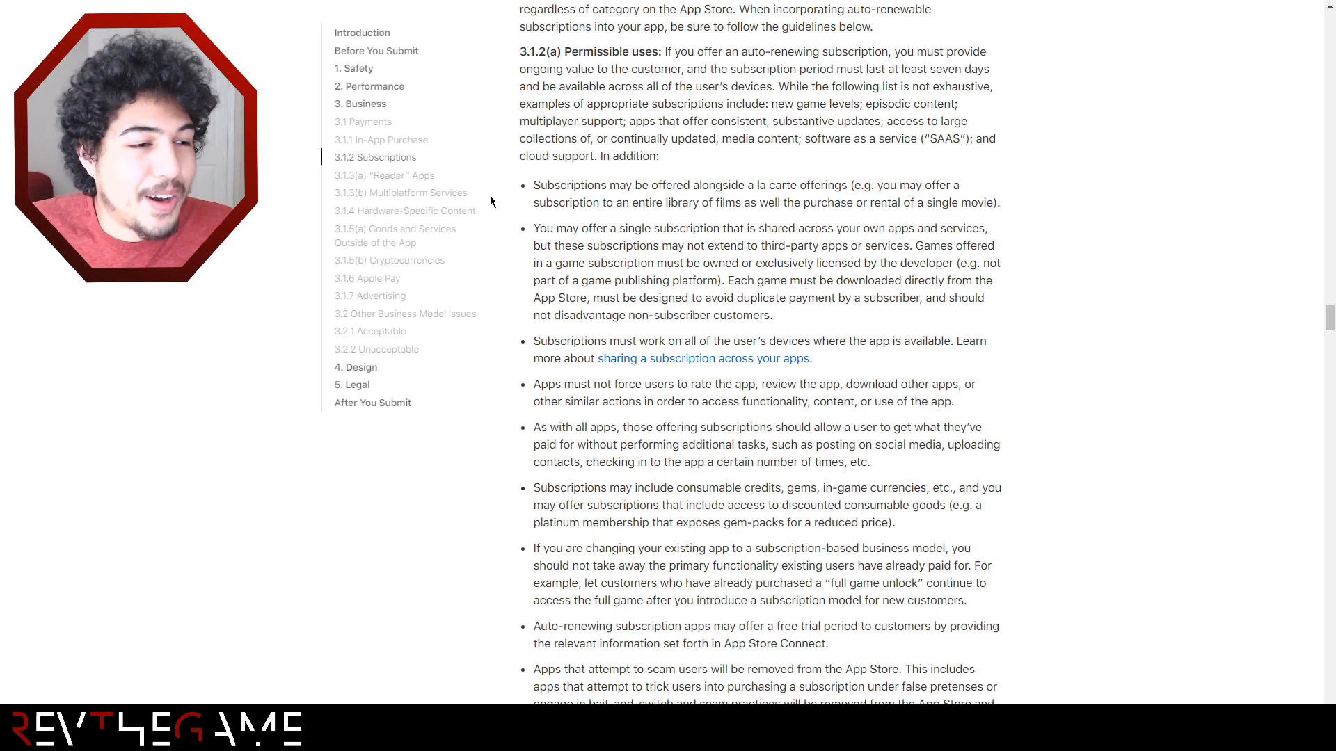